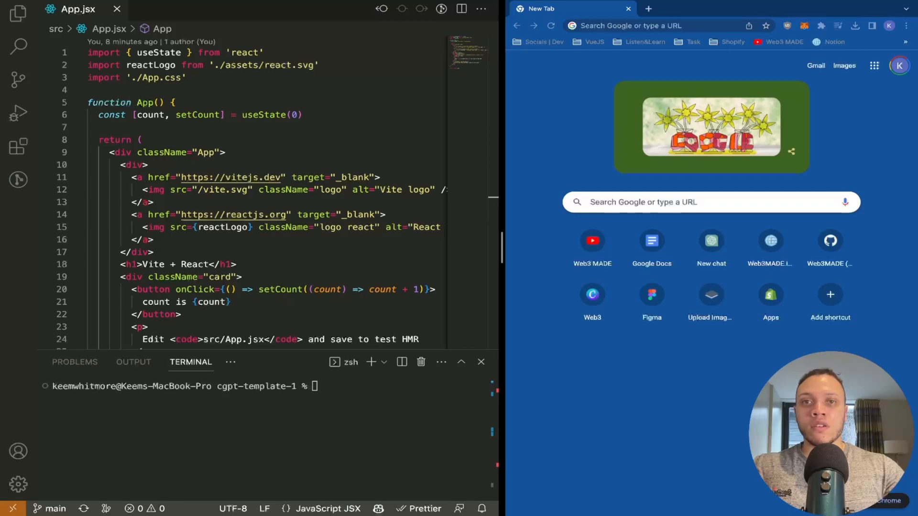
mouse_move(583, 72)
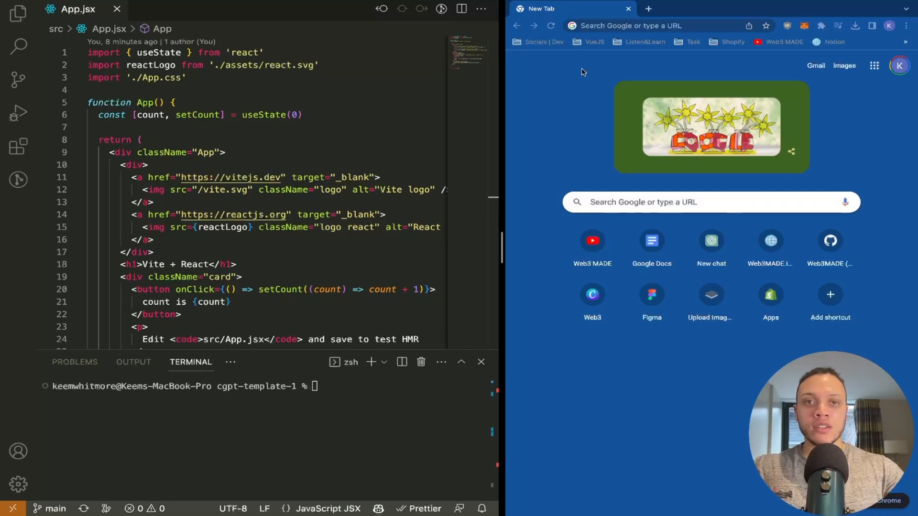
Search Google for 'chat gpt' and launch ChatGPT from OpenAI's Introducing ChatGPT page.
left_click(644, 25)
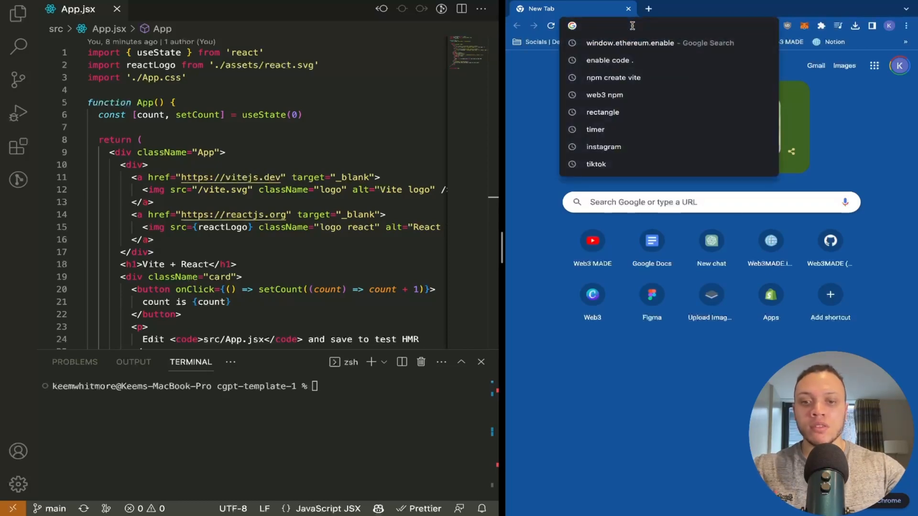
key("Return")
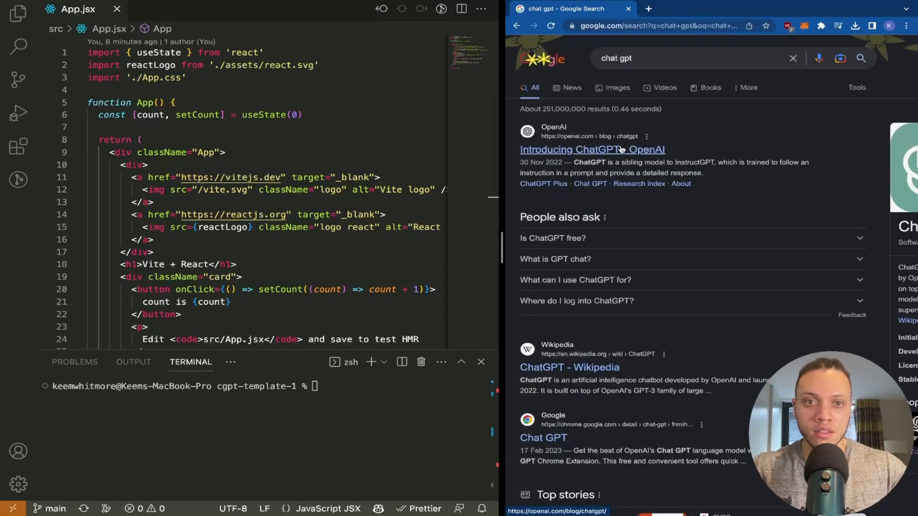
left_click(591, 149)
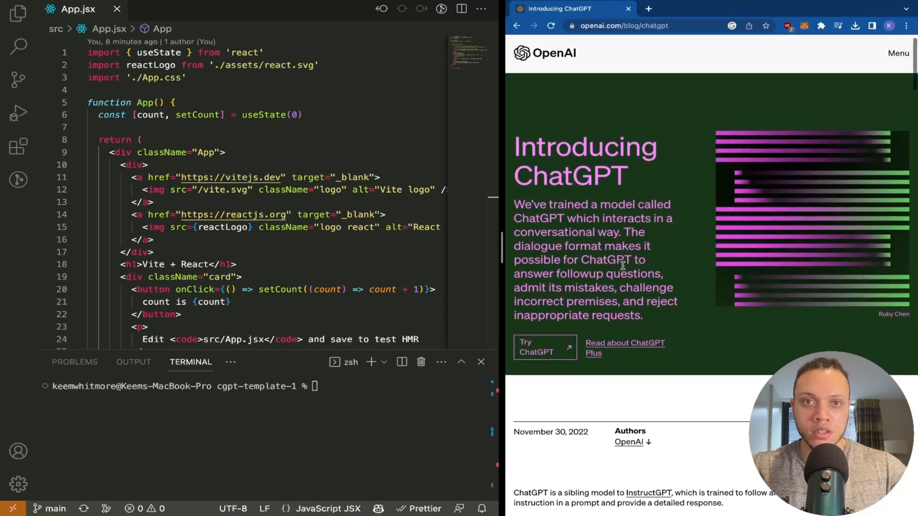
left_click(539, 347)
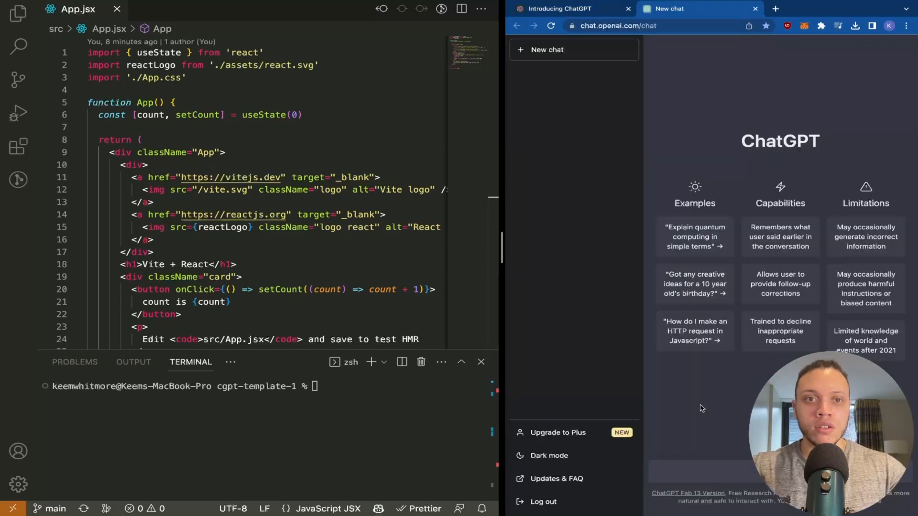
mouse_move(751, 382)
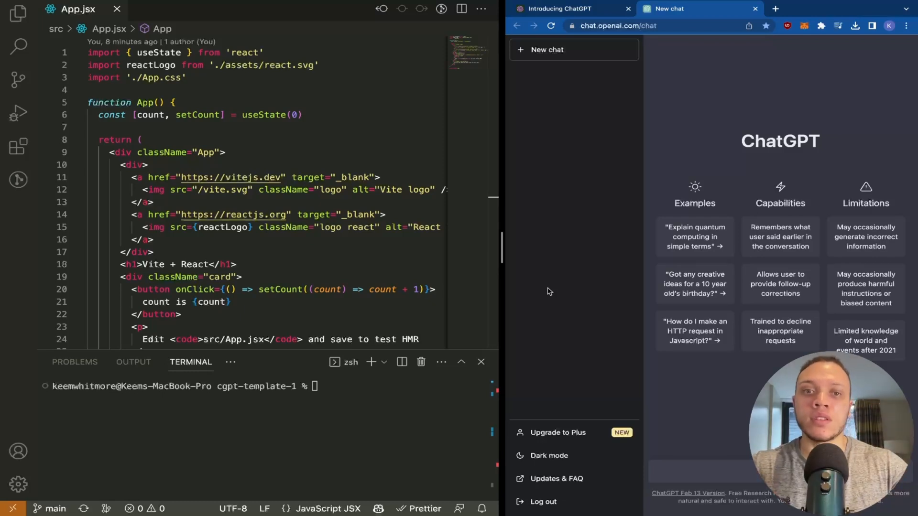
mouse_move(468, 303)
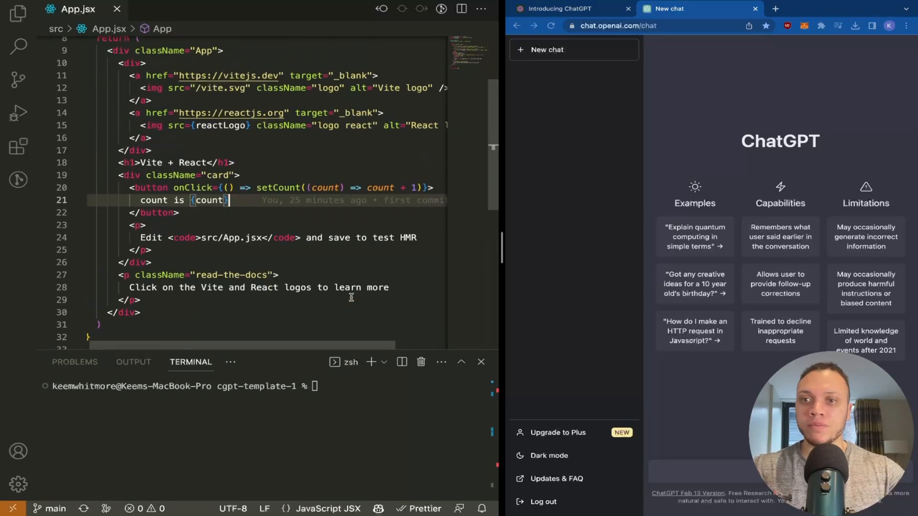
scroll("up", 3)
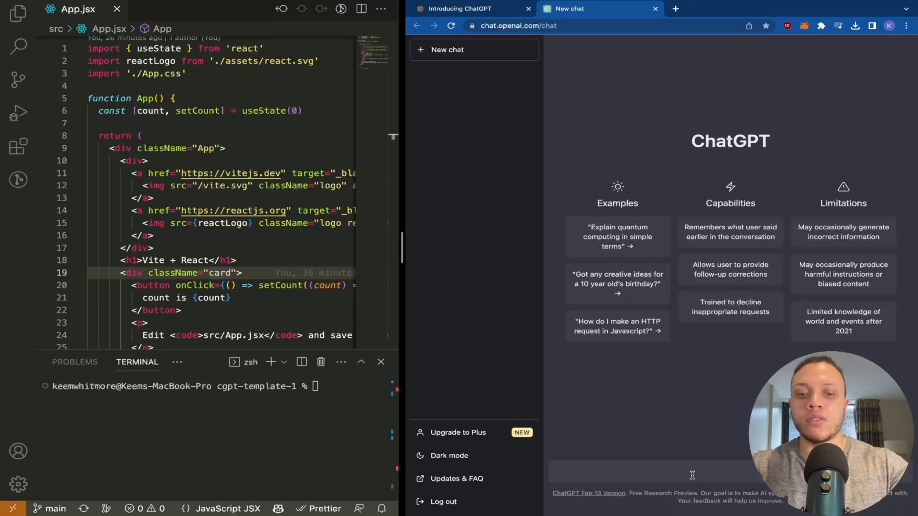
Send ChatGPT 'give me a react app web3 template that supports wallet connectivity'.
type("give me a reac")
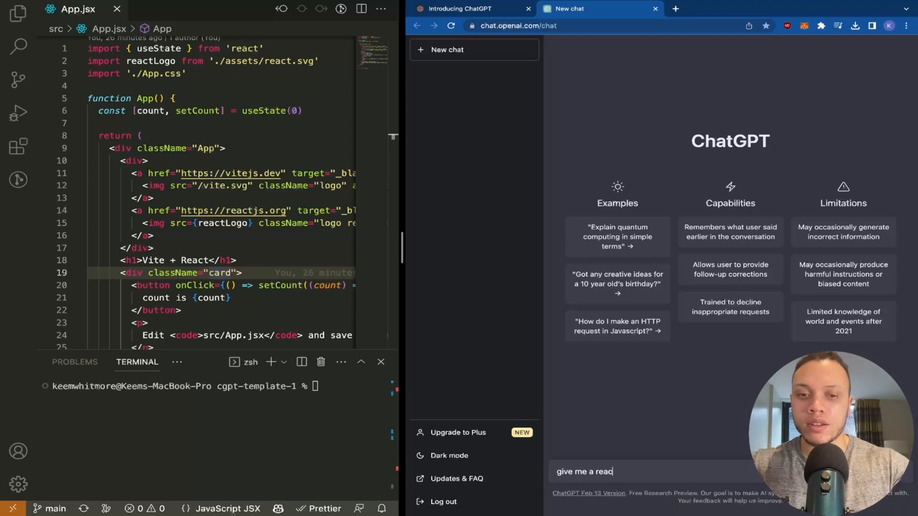
type("t app")
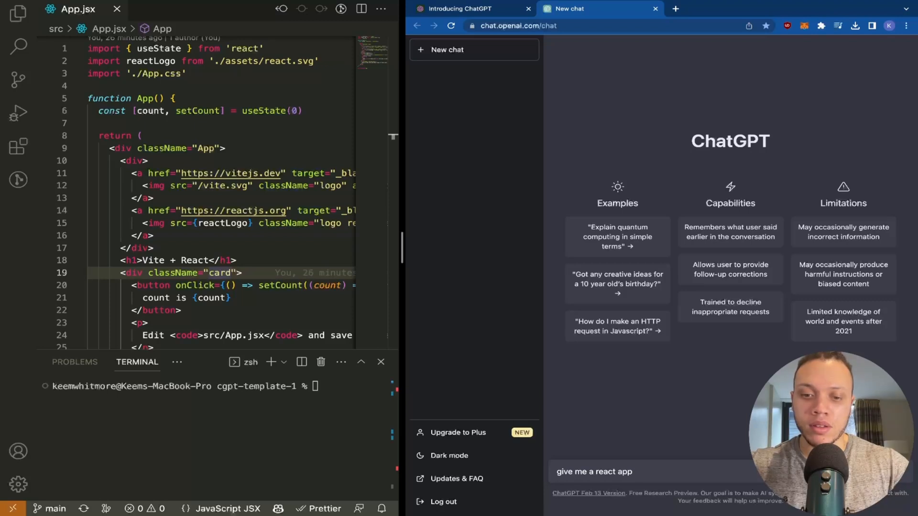
type("web3 template that suppo")
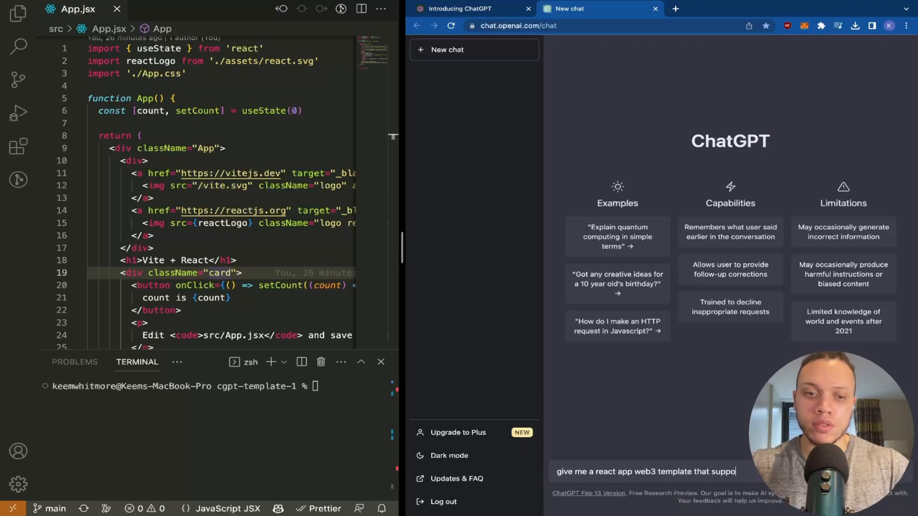
type("rts wa")
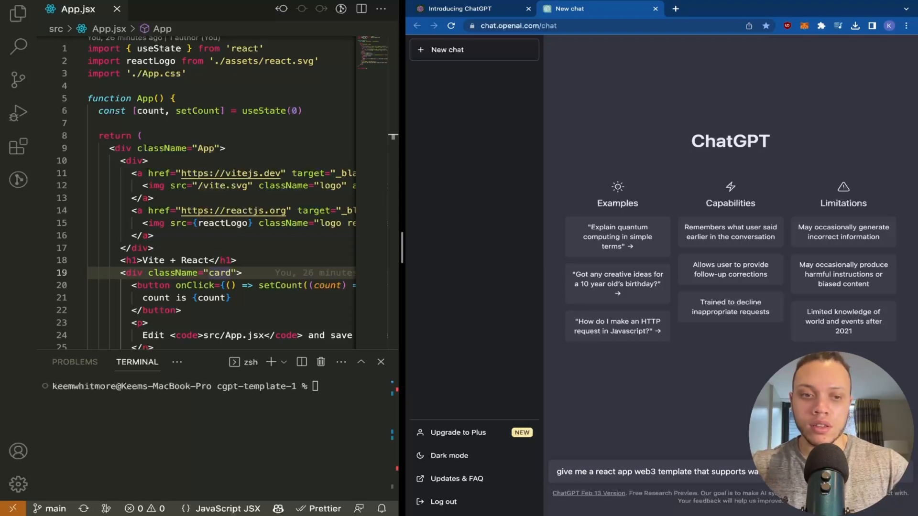
key("Return")
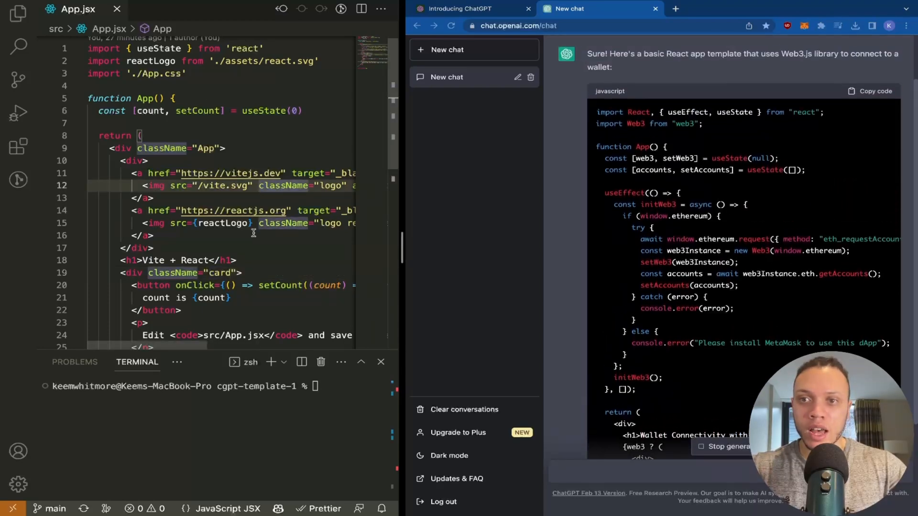
Review the generated Web3.js template and explanation, selecting the web3 package name in the import.
scroll("down", 3)
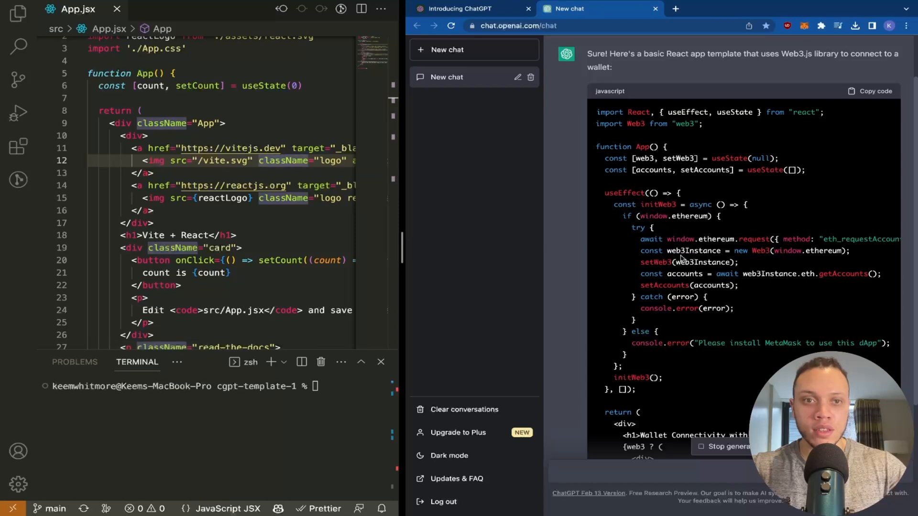
mouse_move(690, 125)
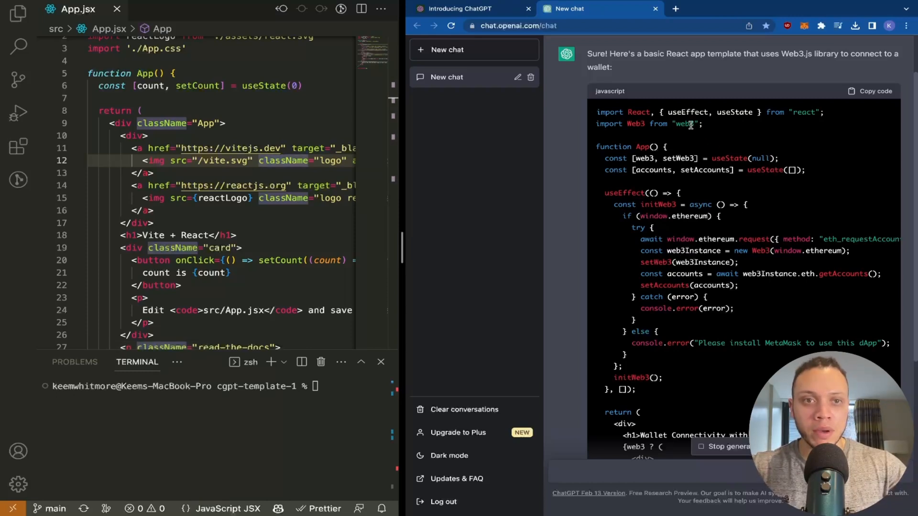
double_click(685, 124)
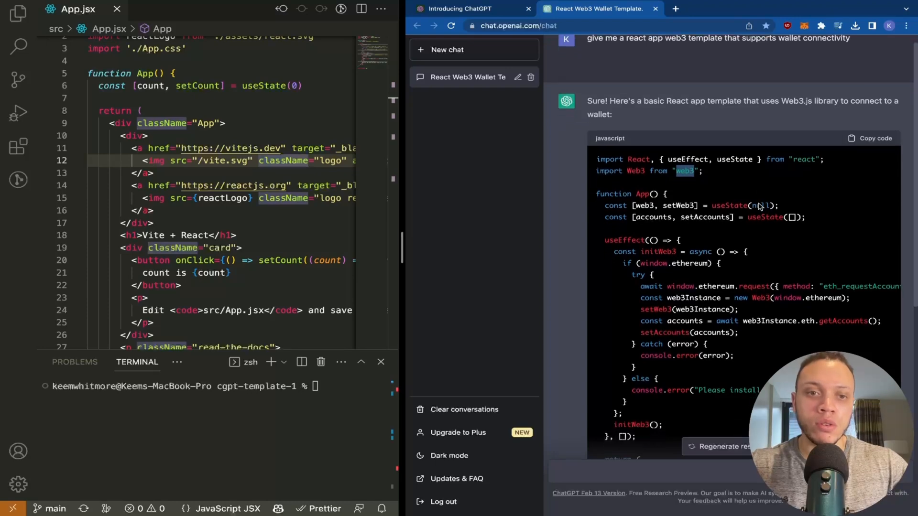
scroll("down", 3)
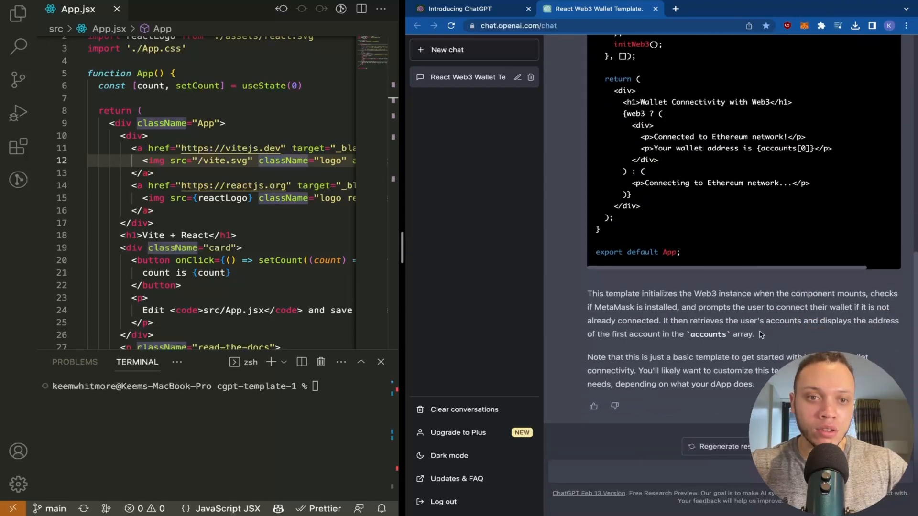
mouse_move(760, 383)
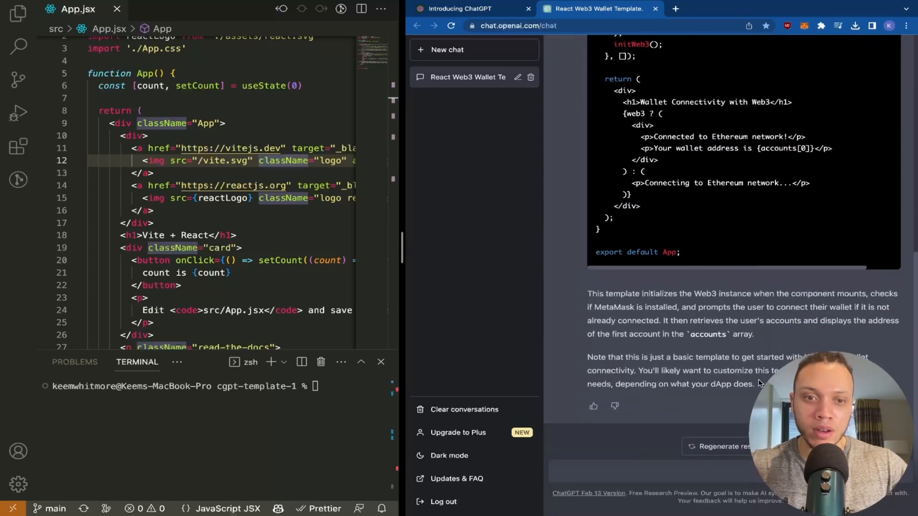
scroll("up", 3)
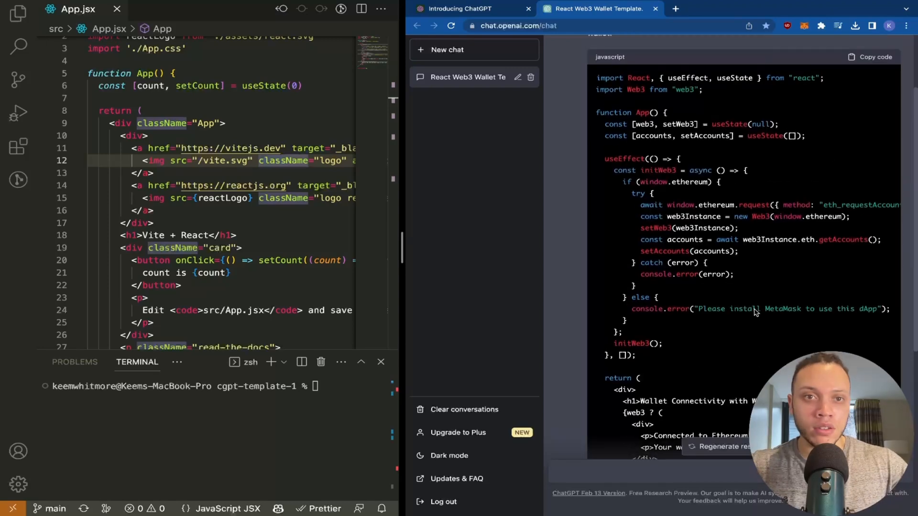
left_click(872, 56)
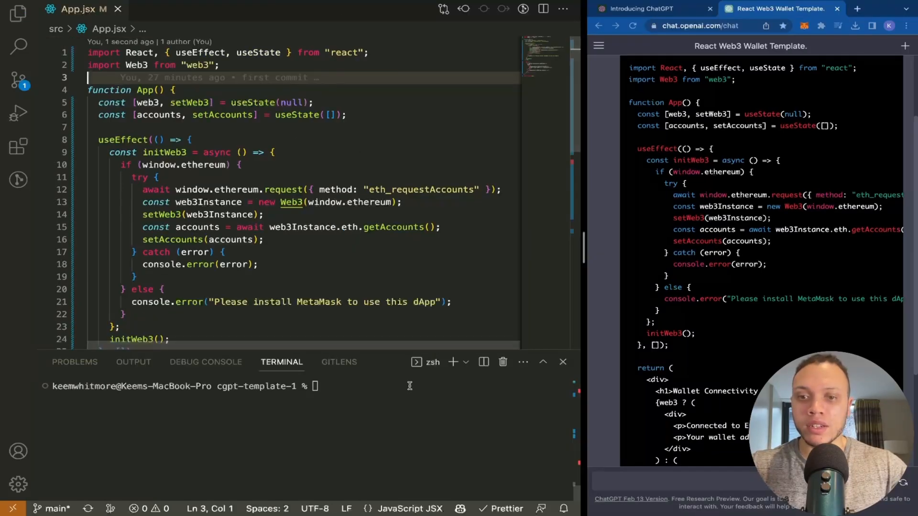
Install the web3 package with npm and start the Vite dev server.
type("npm i we")
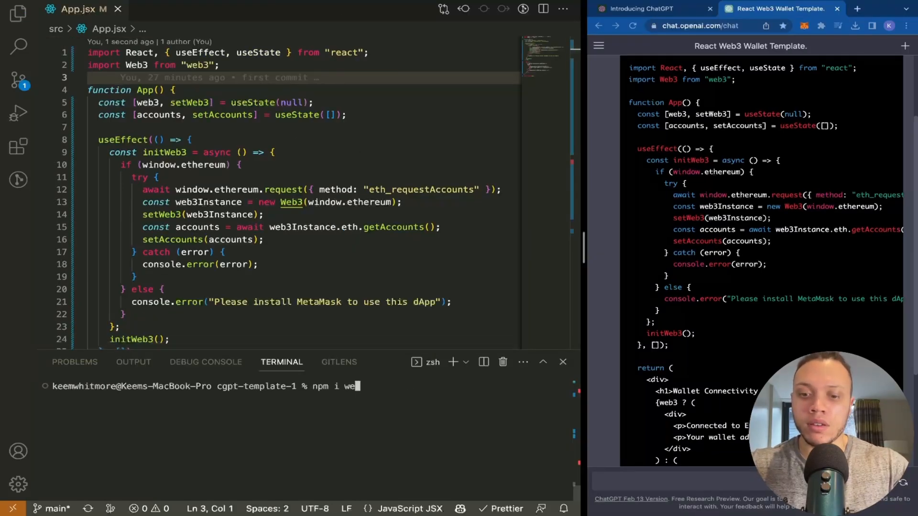
key("Return")
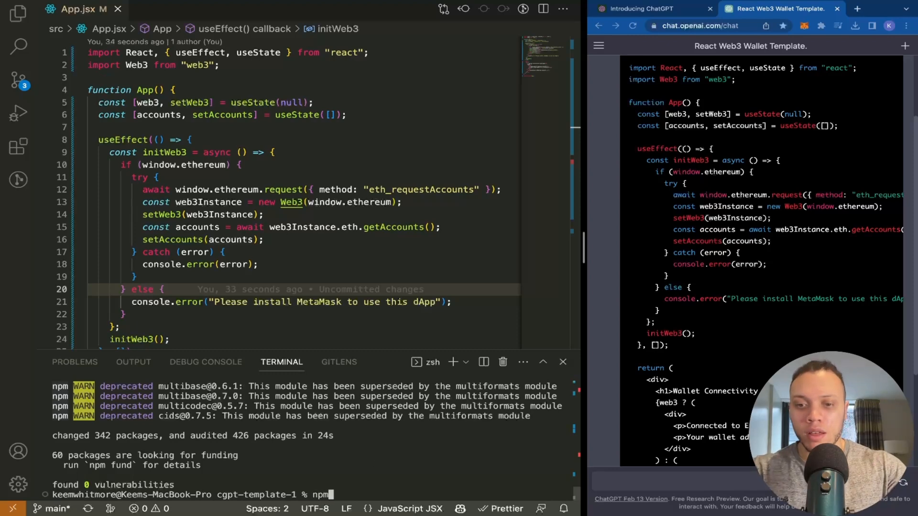
key("Return")
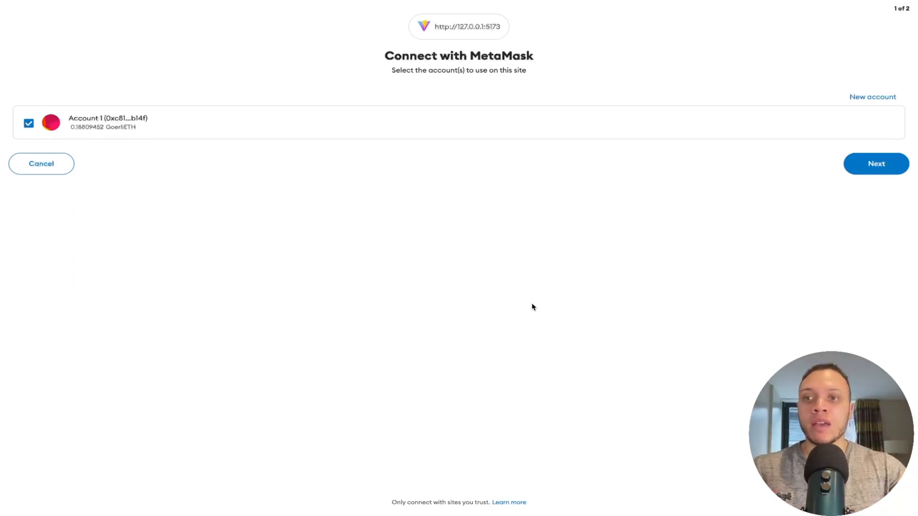
Cancel MetaMask's connection request from 127.0.0.1:5173.
left_click(876, 164)
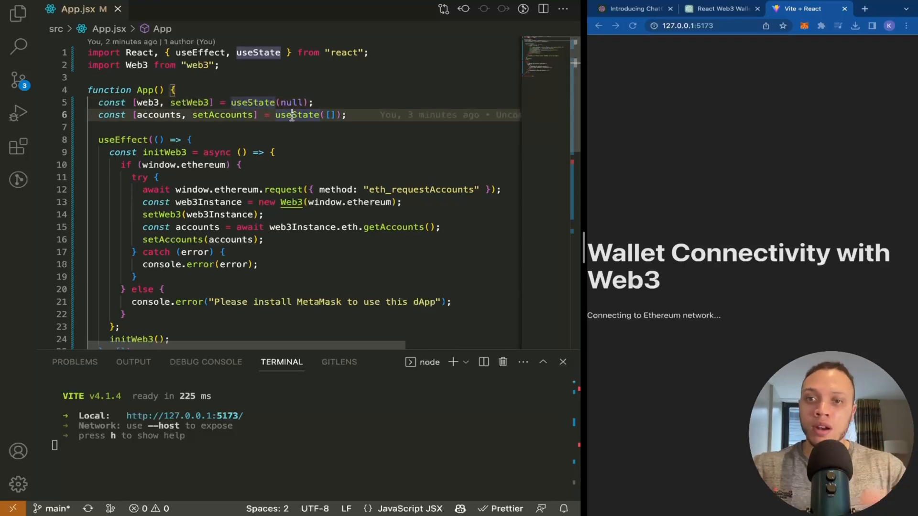
scroll("down", 3)
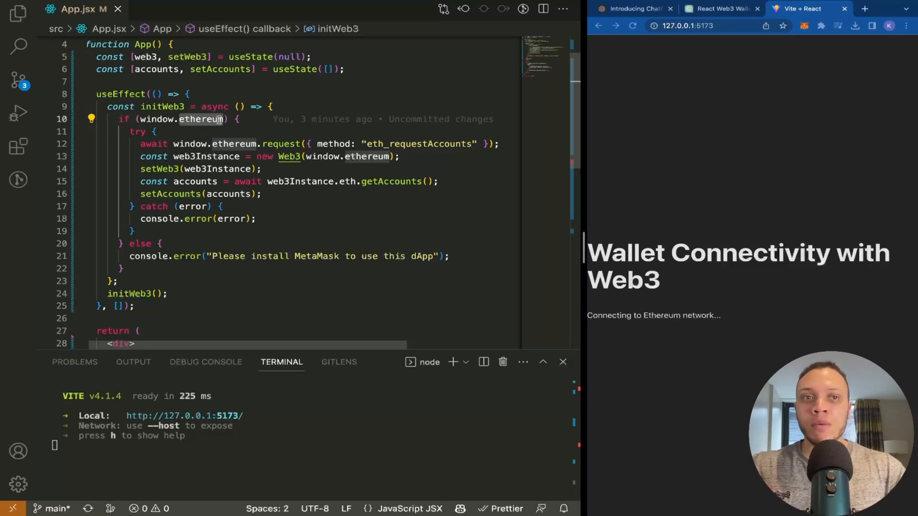
left_click(805, 25)
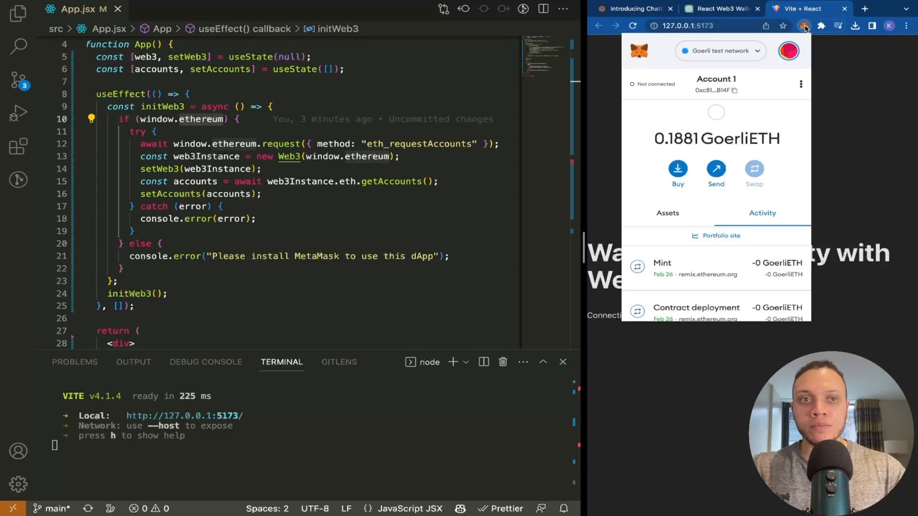
mouse_move(351, 186)
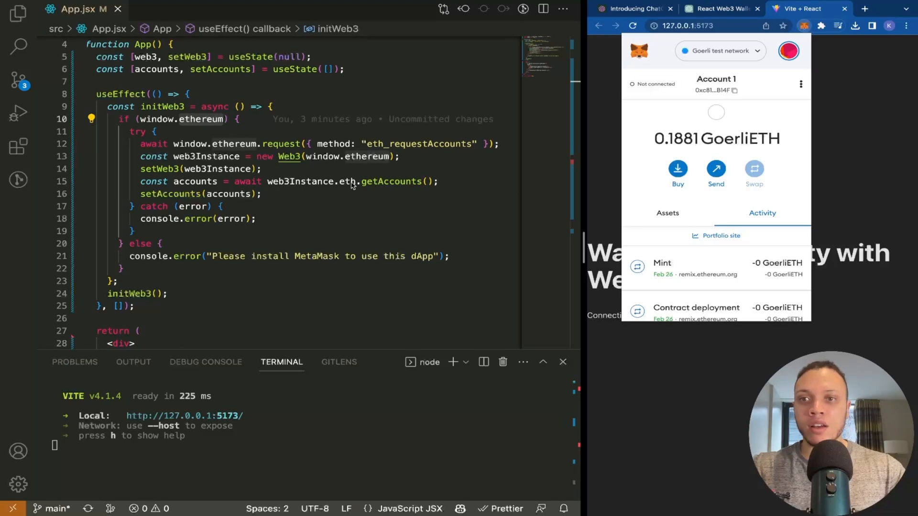
mouse_move(224, 130)
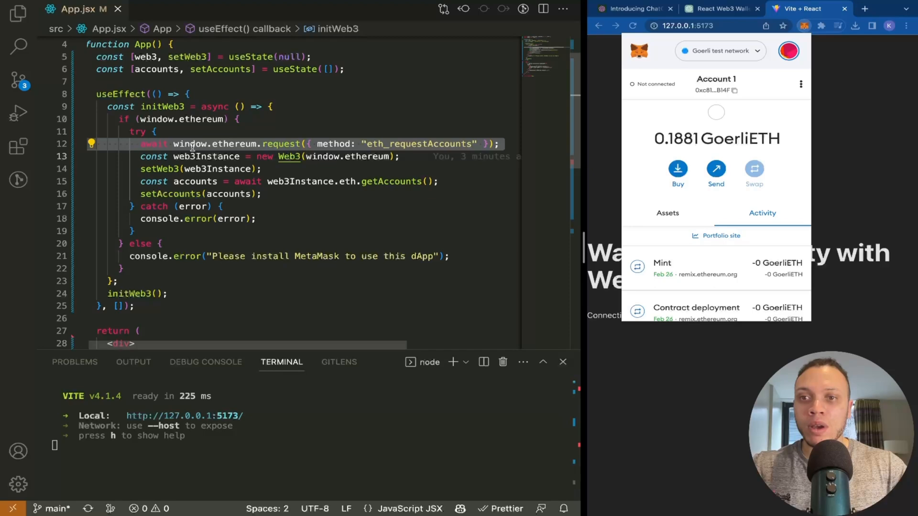
mouse_move(281, 144)
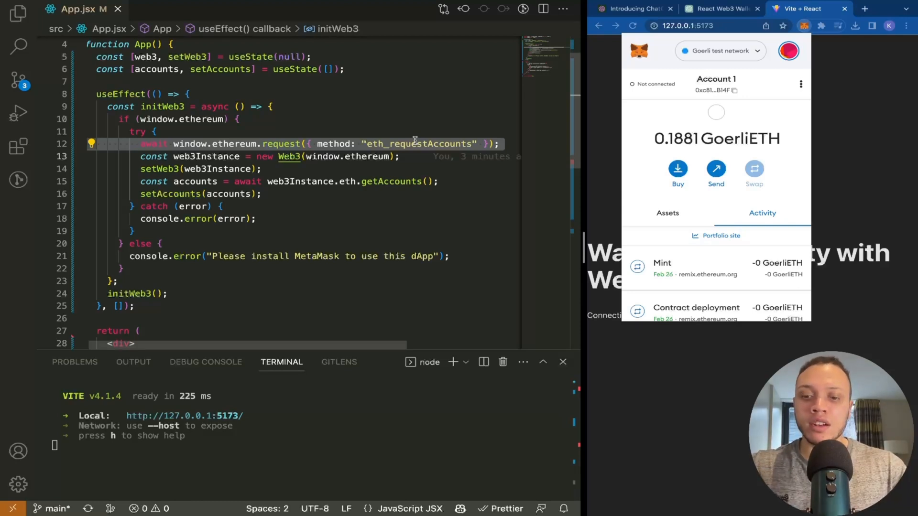
scroll("down", 3)
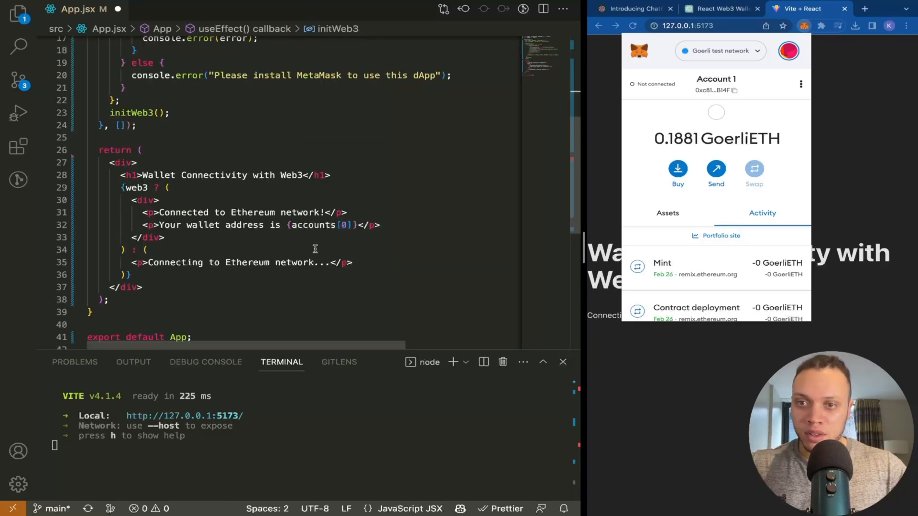
mouse_move(255, 242)
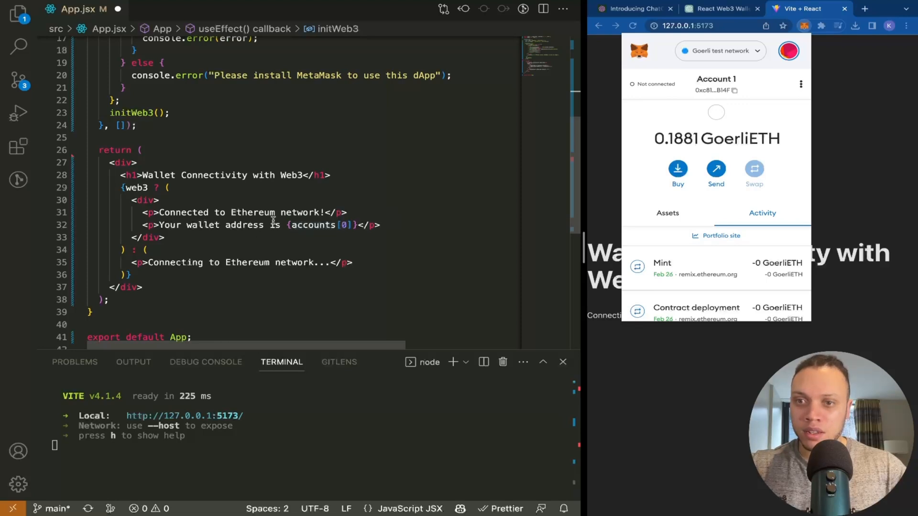
Add <button onClick={handleClick}>Connect</button> above the paragraphs in the connected view.
key("enter")
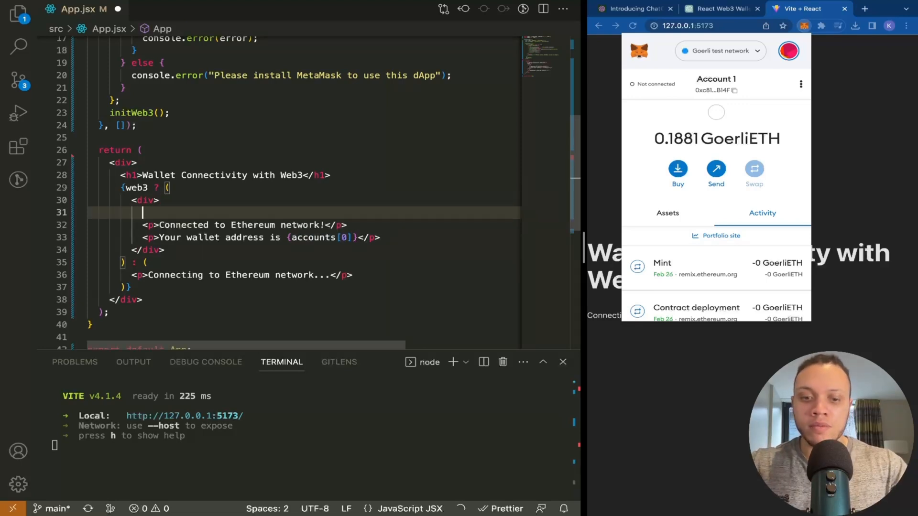
type("<button></button>")
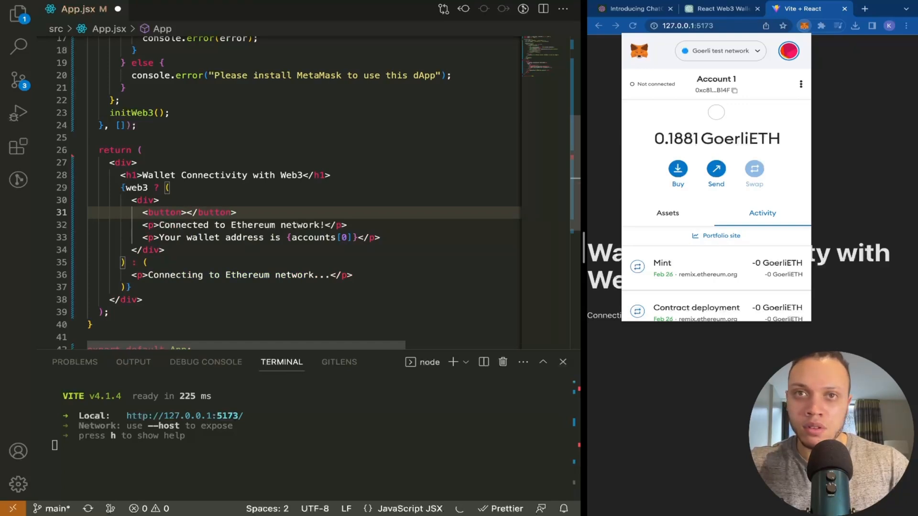
type("onClick={")
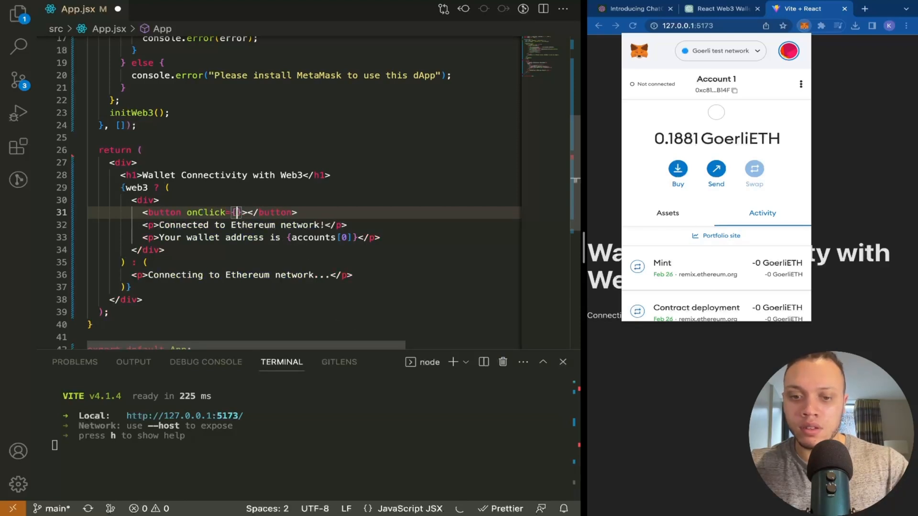
type("handleClick")
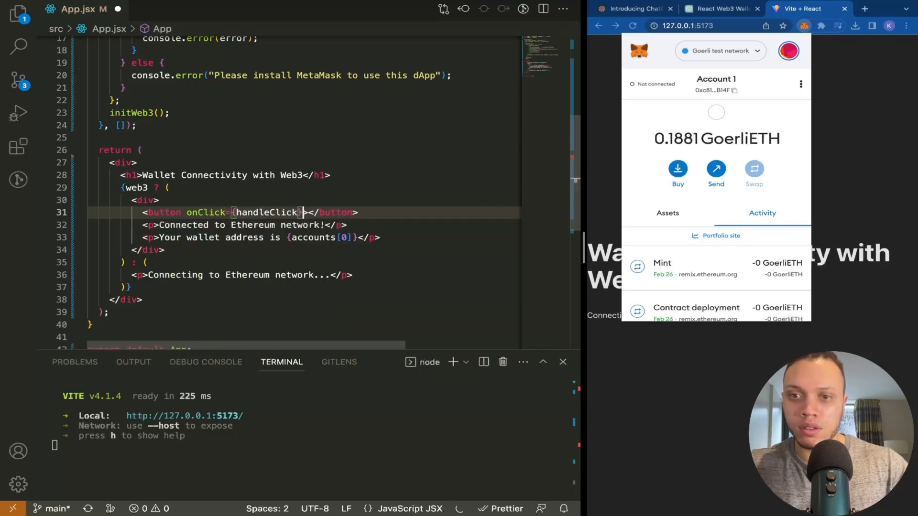
type("Connect")
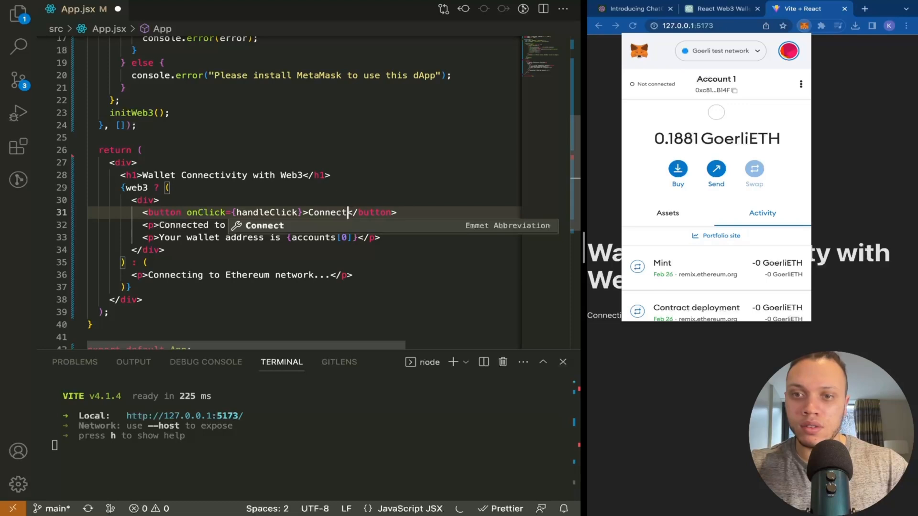
Define async function handleClick awaiting window.ethereum.request({ method: "eth_requestAccounts" }).
scroll("up", 3)
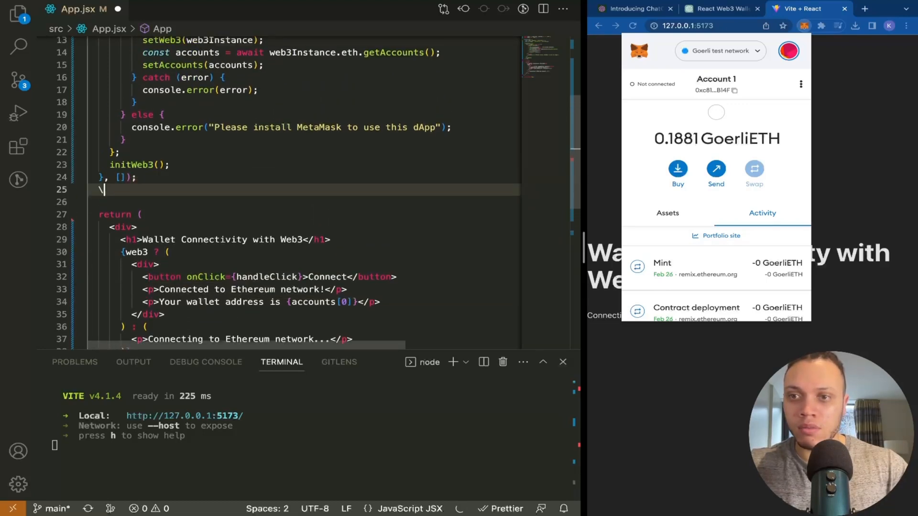
type("const handleClick = async () => {")
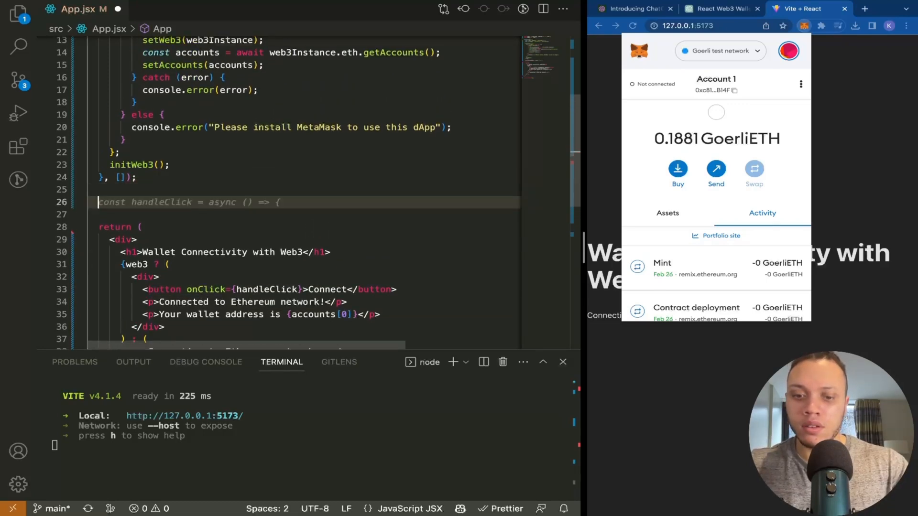
type("async functi")
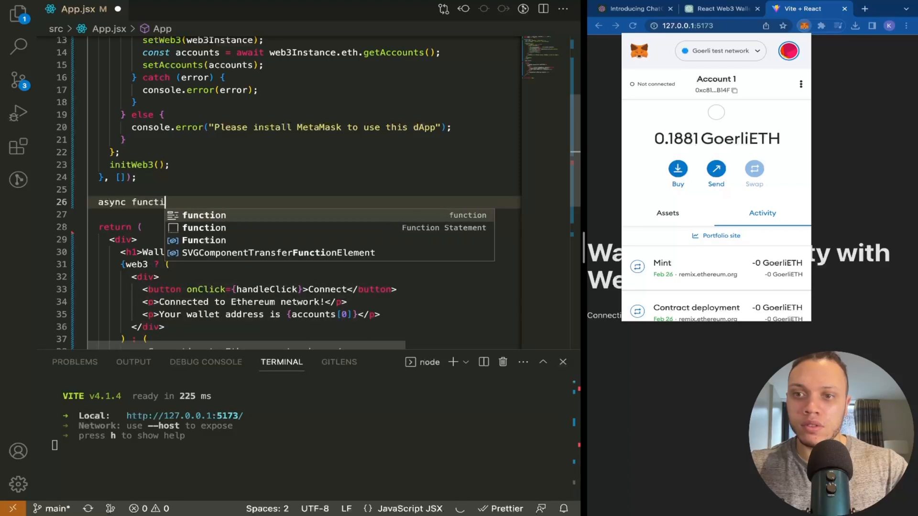
type("on")
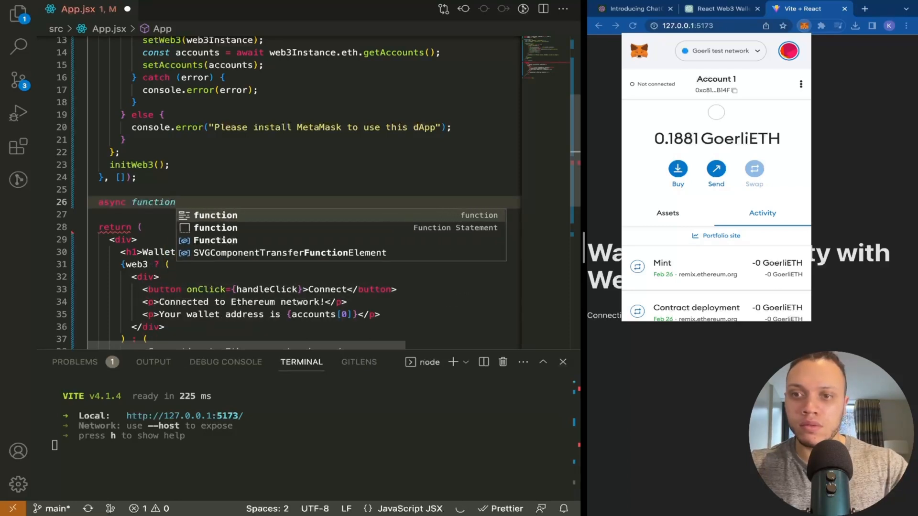
type("handleClick() {")
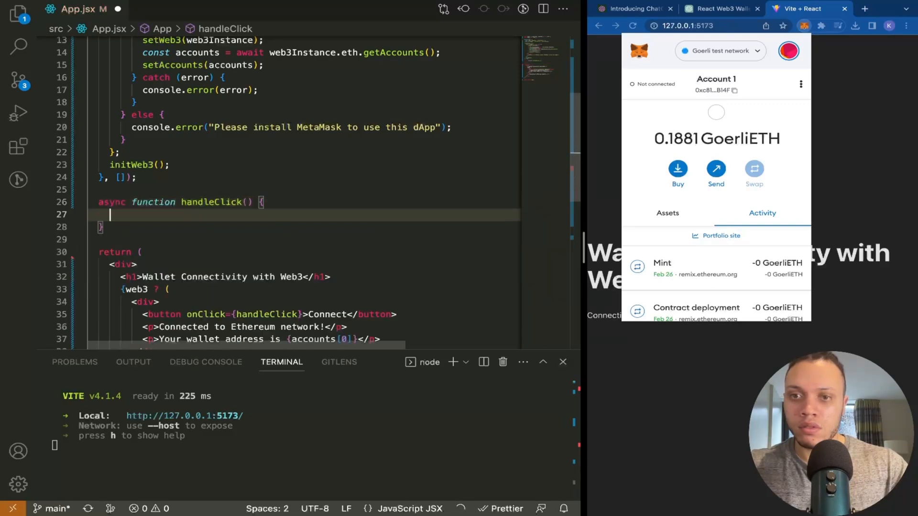
type("await window.ethereum.request({ method: \"eth_requestAccounts\" });")
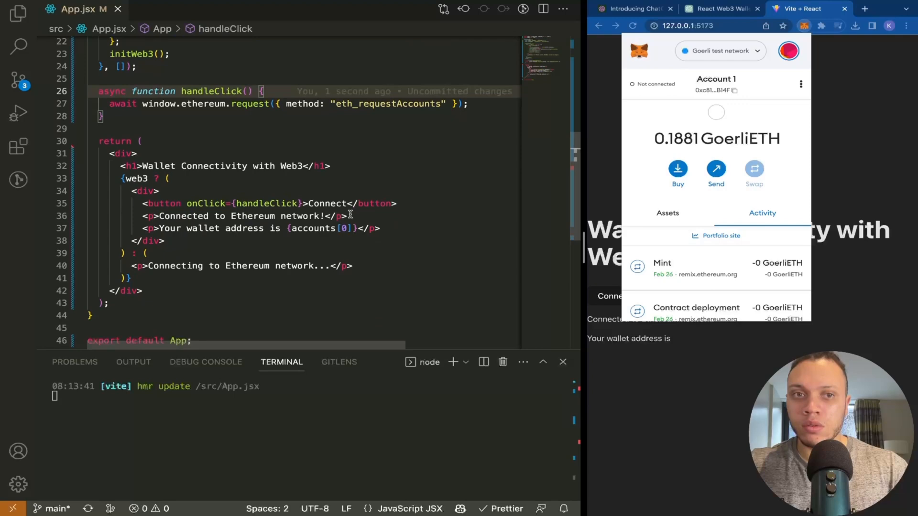
Use the new Connect button on the running Vite + React app page.
scroll("up", 3)
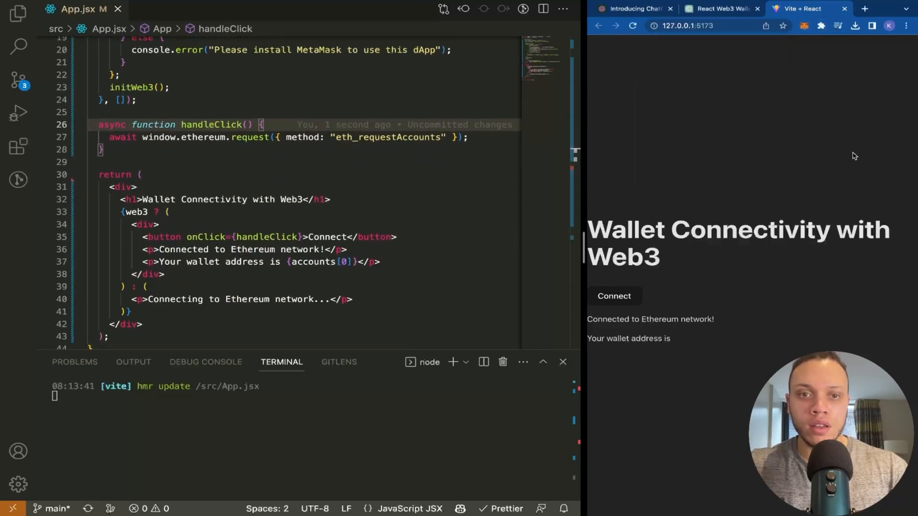
mouse_move(762, 162)
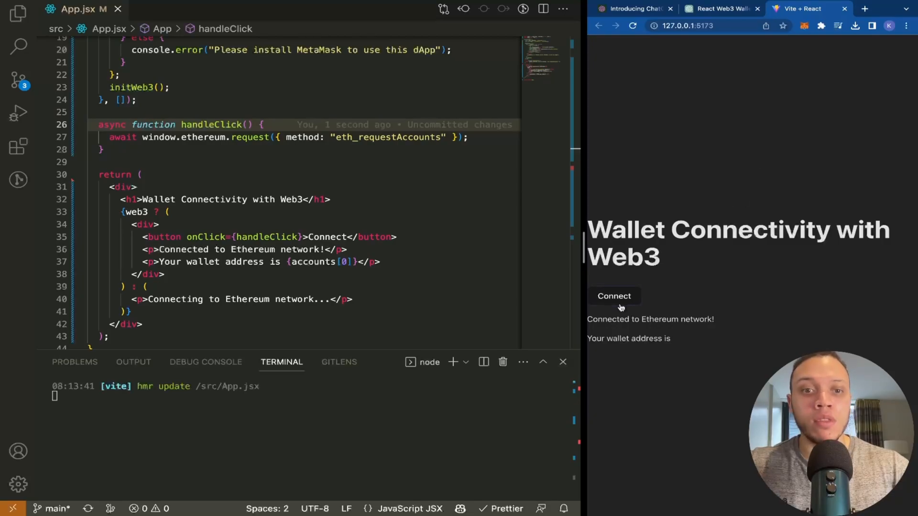
left_click(614, 295)
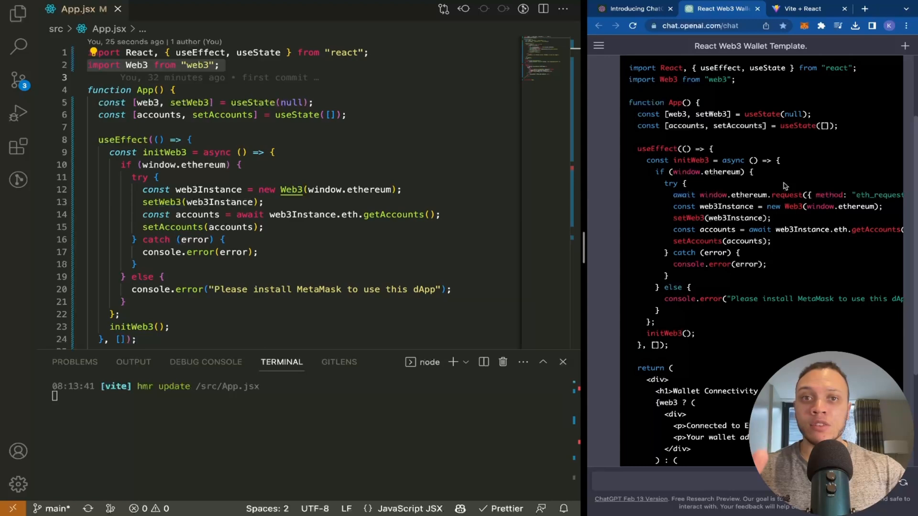
Ask ChatGPT to replace the code with an ethers and web3modal version.
scroll("down", 3)
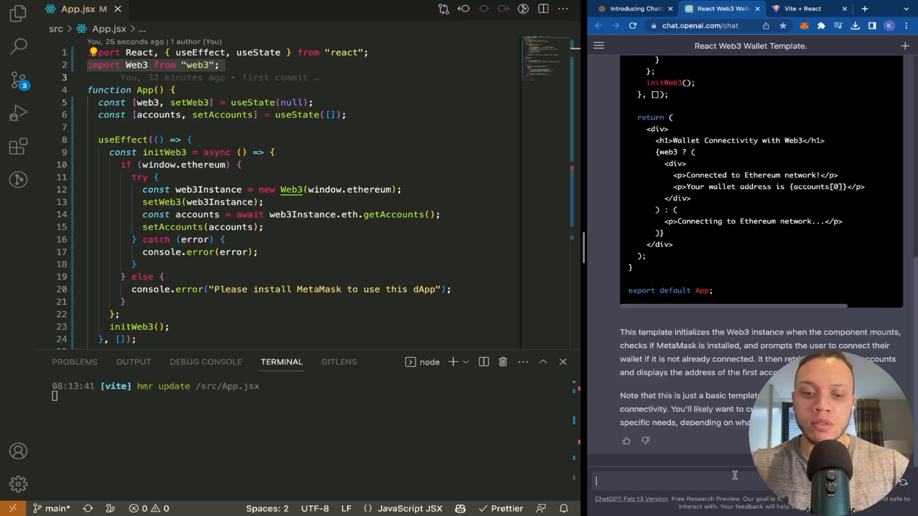
type("replace this")
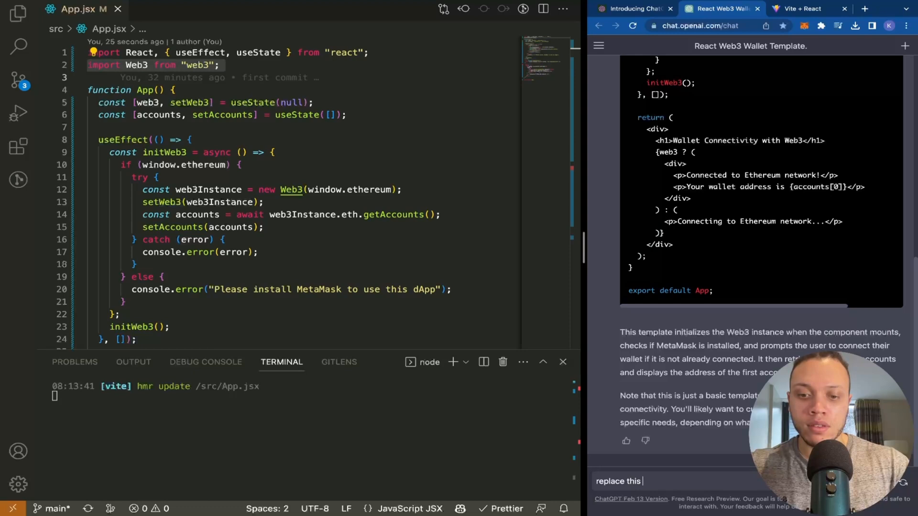
type("code with e")
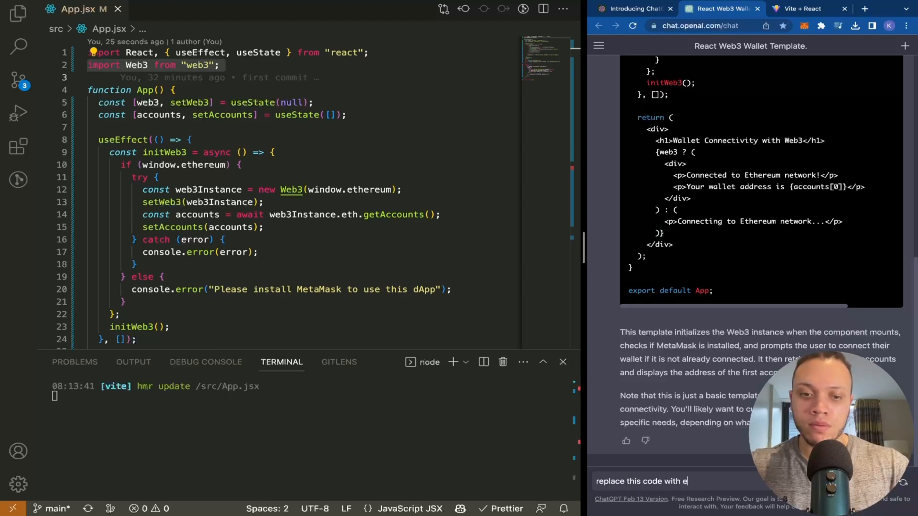
type("thers and wb")
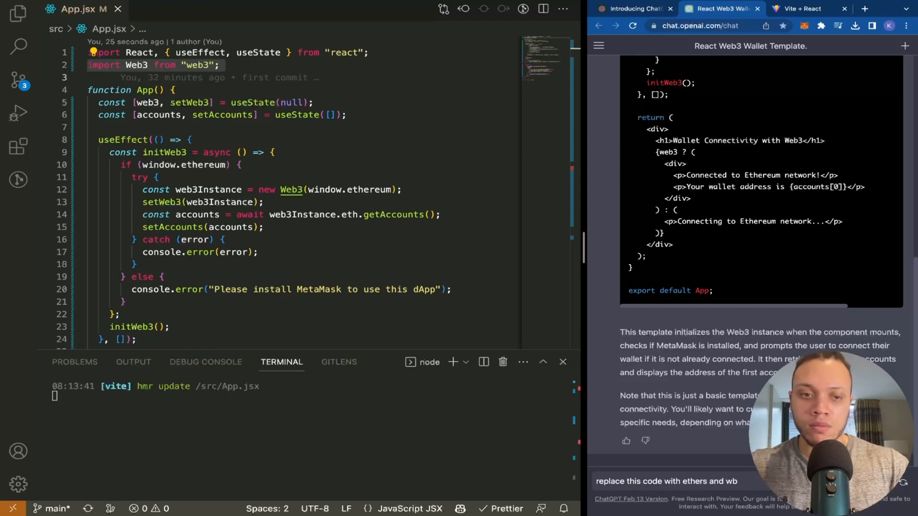
key("Return")
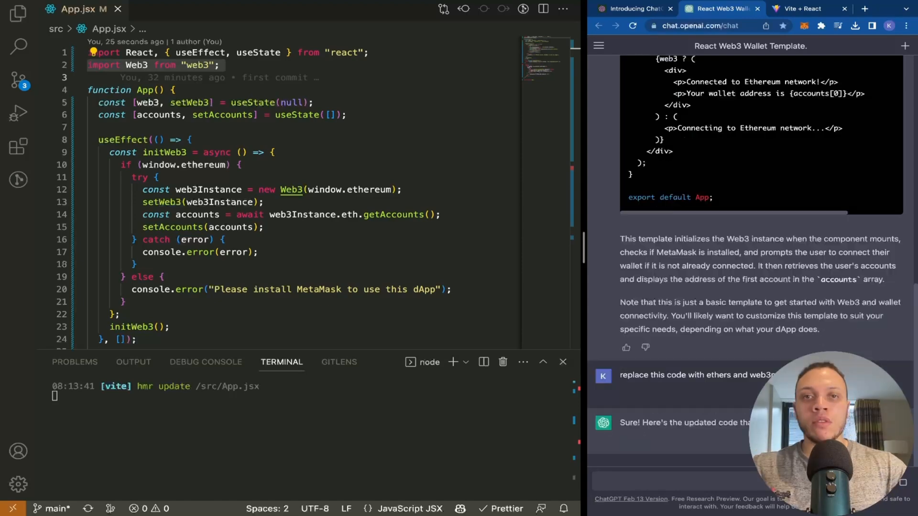
Read through the generated ethers.js and web3modal wallet code.
scroll("down", 3)
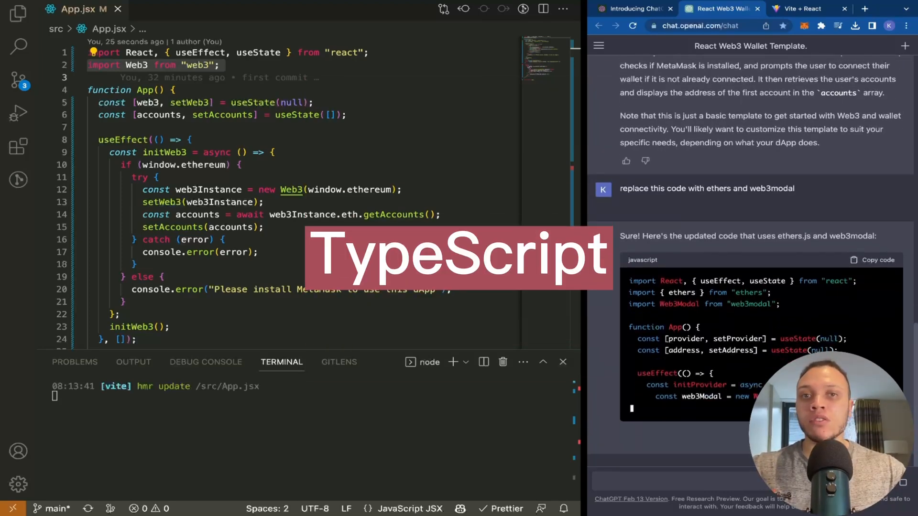
scroll("down", 3)
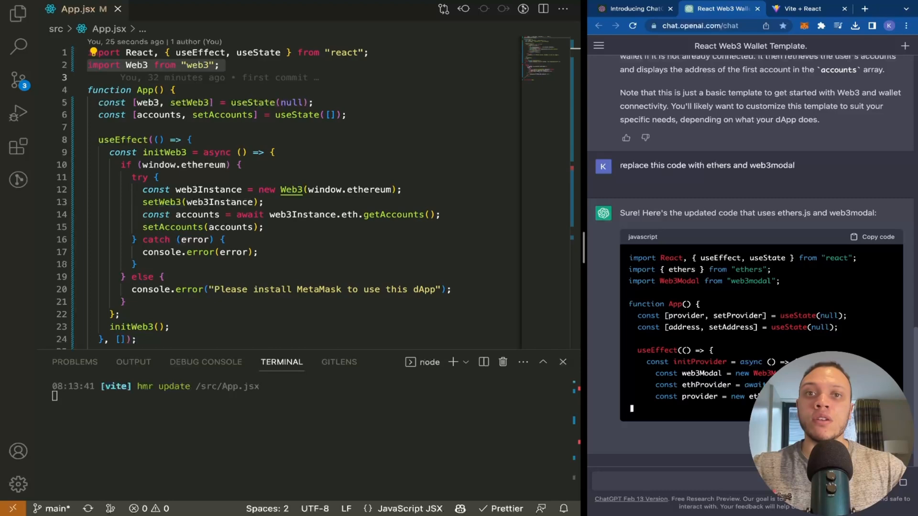
scroll("down", 3)
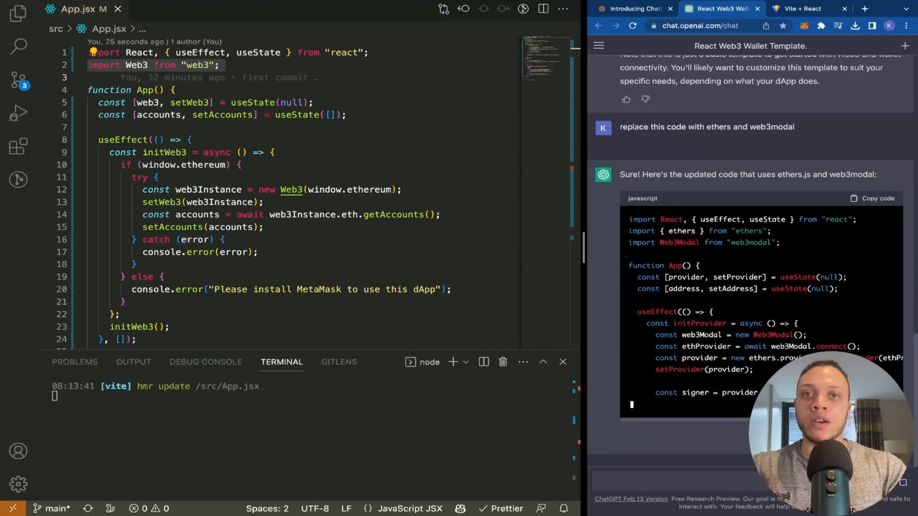
scroll("down", 3)
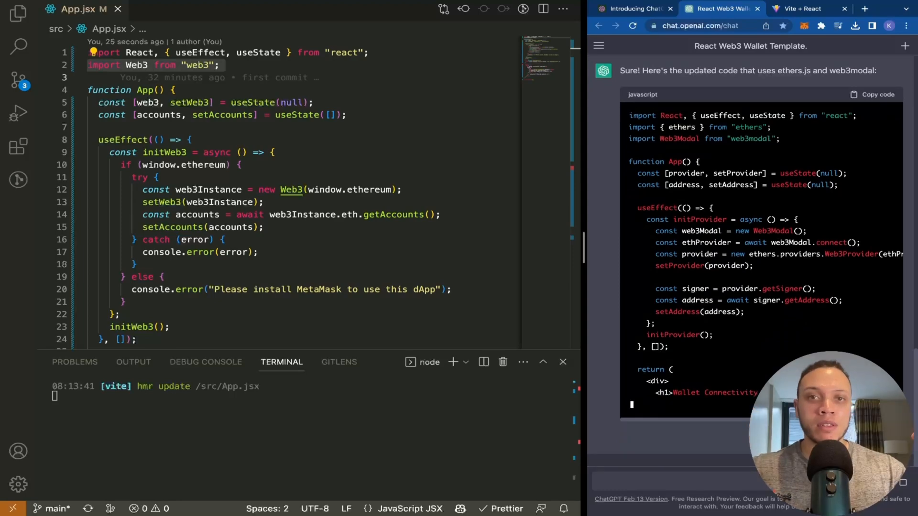
scroll("down", 3)
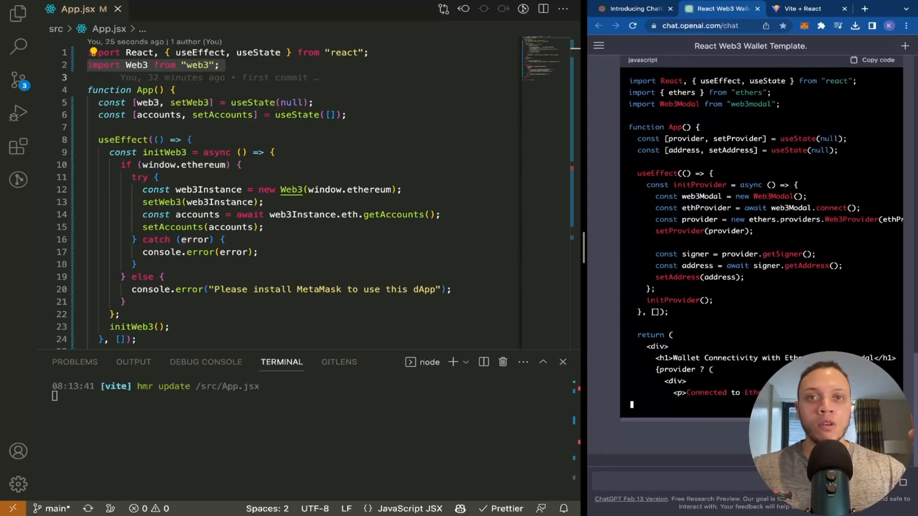
scroll("up", 3)
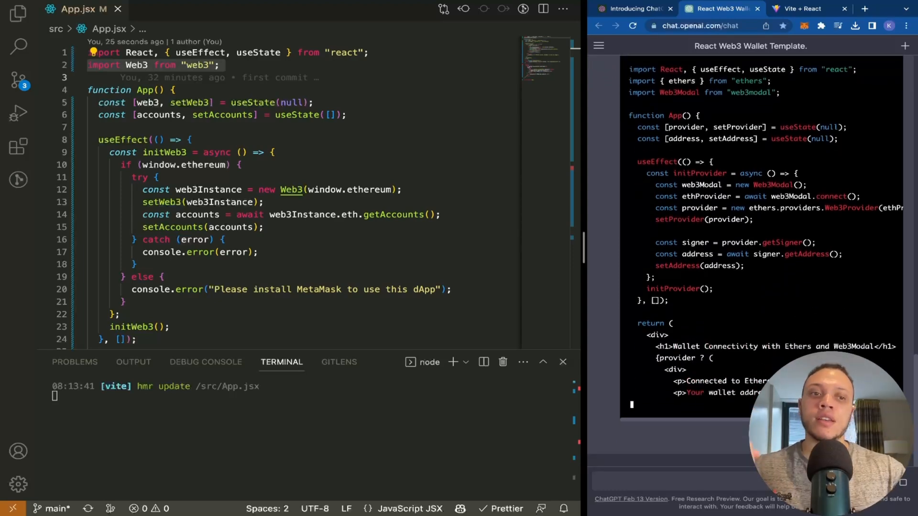
scroll("down", 3)
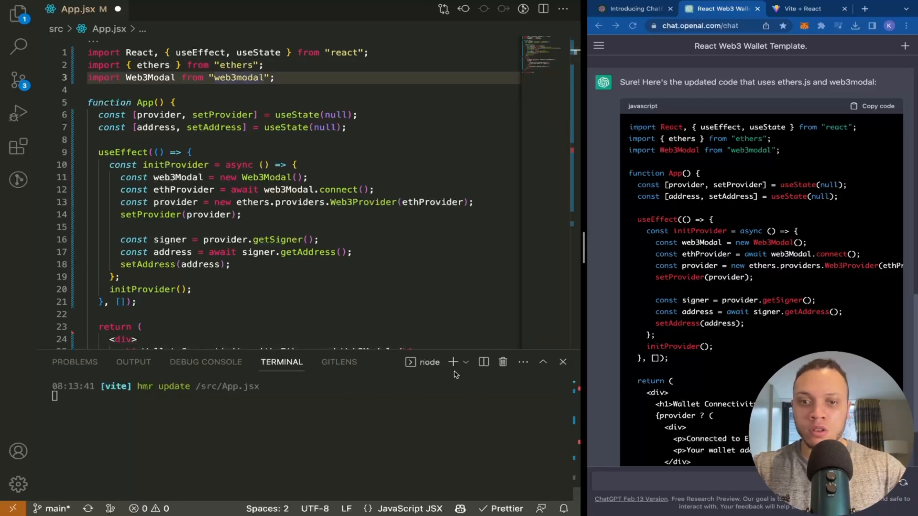
Run 'npm i ethers web3modal' in a fresh zsh terminal.
left_click(466, 361)
type("npm i ethers web3mod")
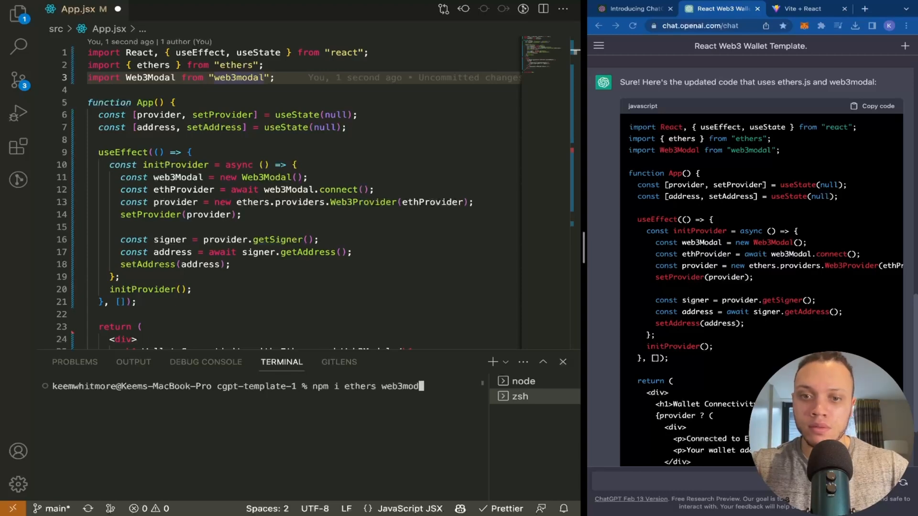
key("Return")
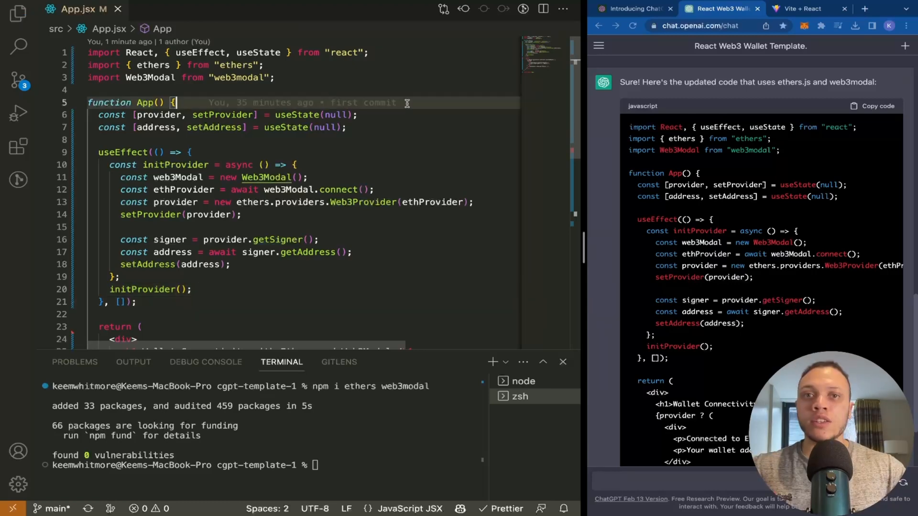
mouse_move(380, 111)
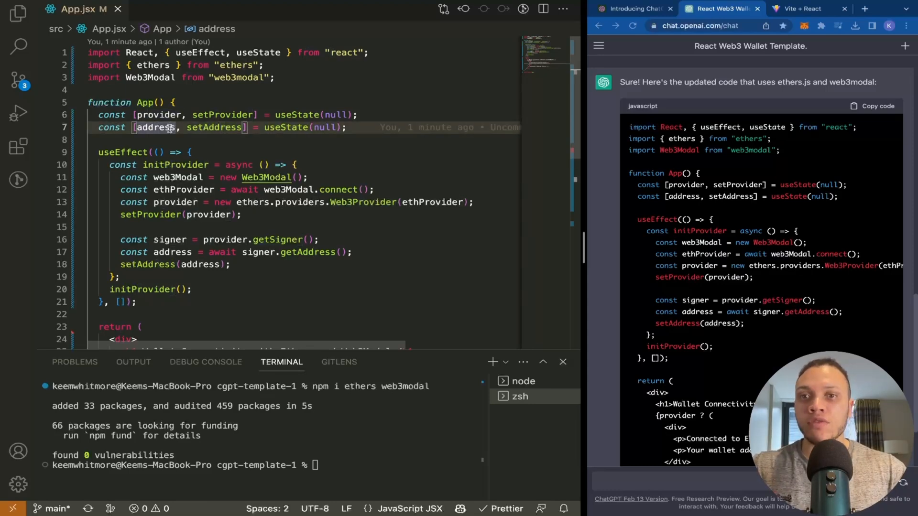
Inspect the address state, provider and signer lines in App.jsx, then show the running app page.
left_click(192, 153)
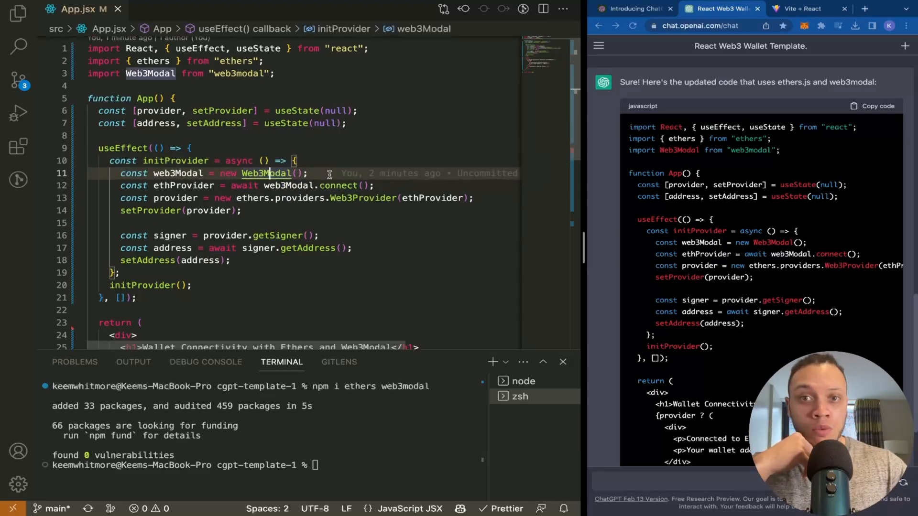
scroll("down", 3)
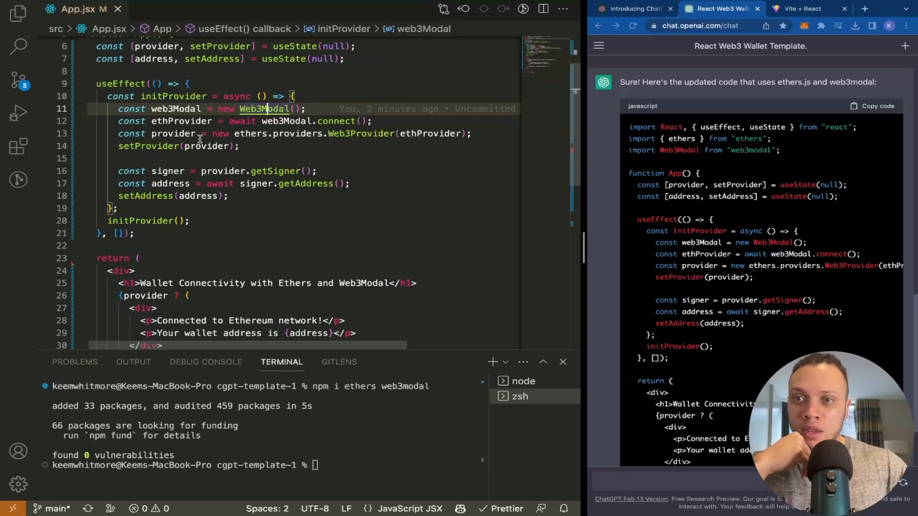
left_click(173, 134)
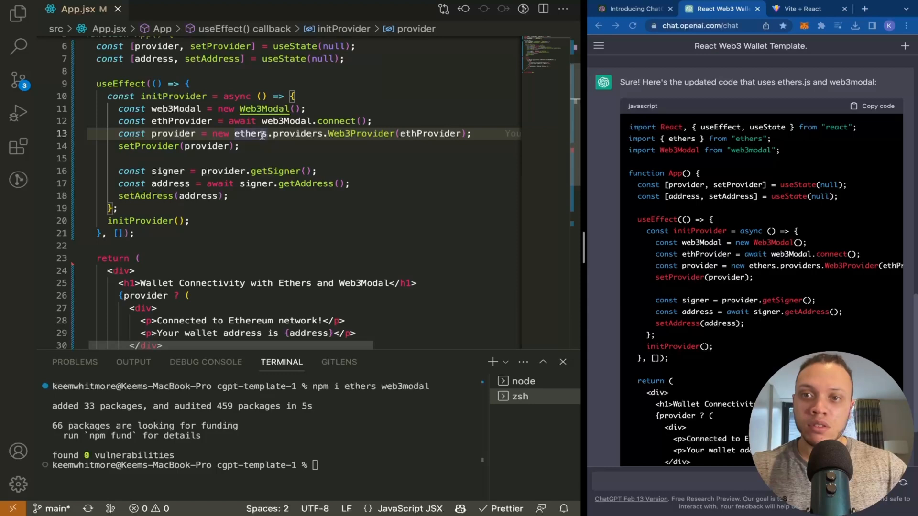
left_click(149, 145)
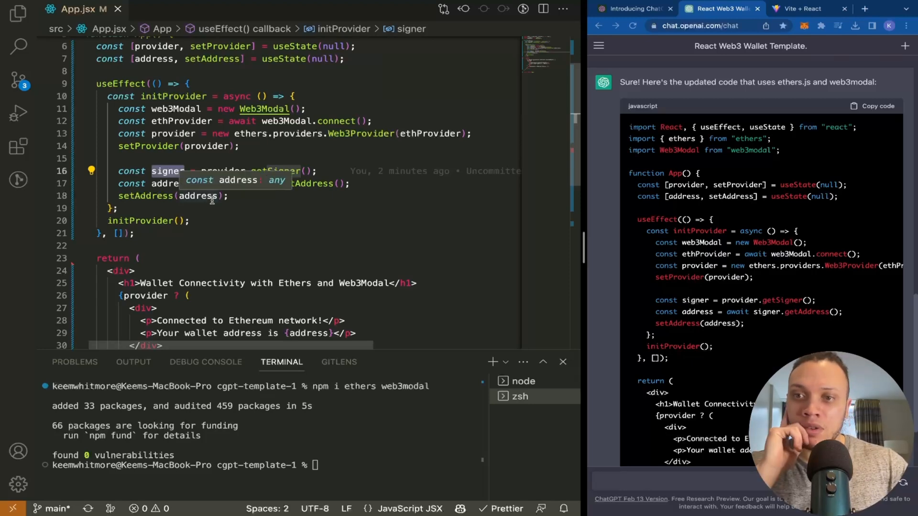
left_click(803, 9)
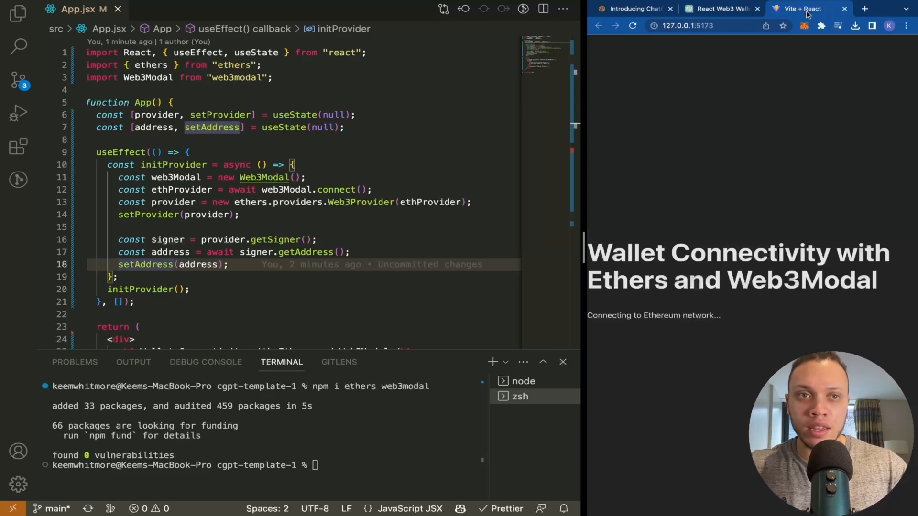
mouse_move(791, 159)
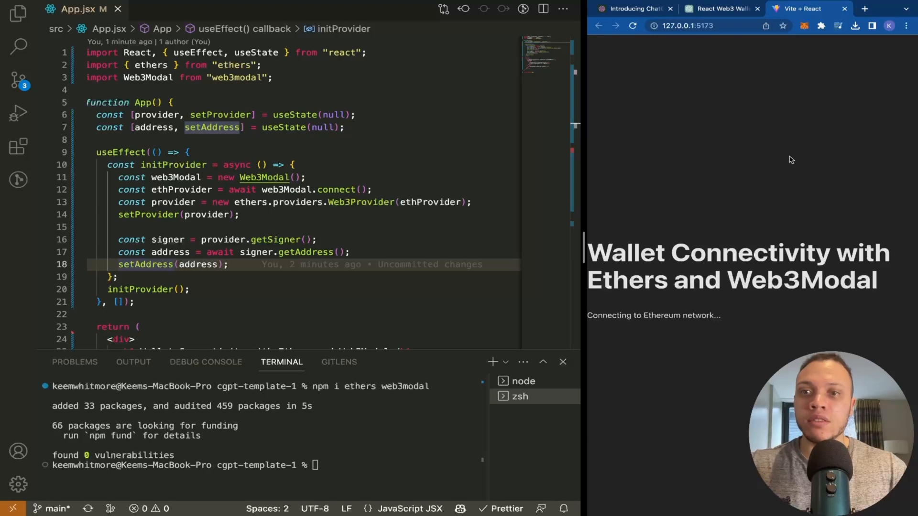
Check MetaMask reports the local site not connected, dismiss the notice, and begin typing the handleClick function in App.jsx.
scroll("down", 3)
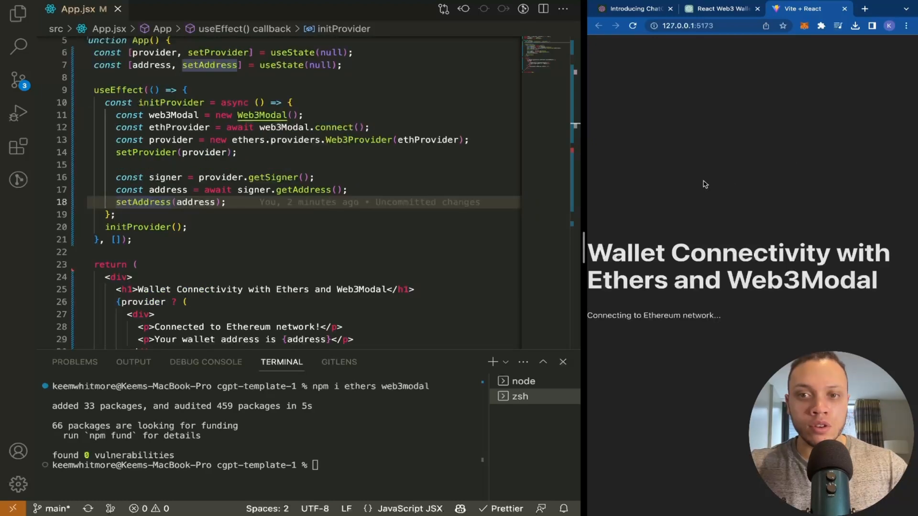
mouse_move(679, 319)
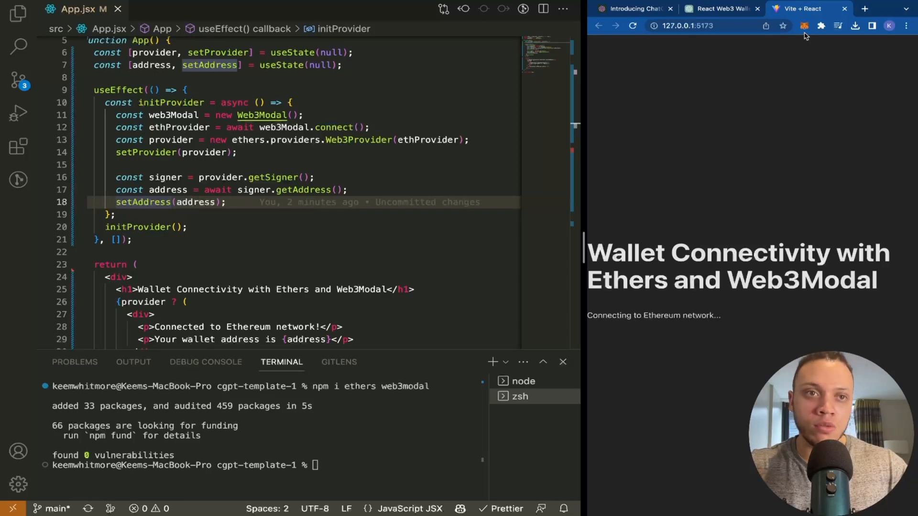
left_click(804, 26)
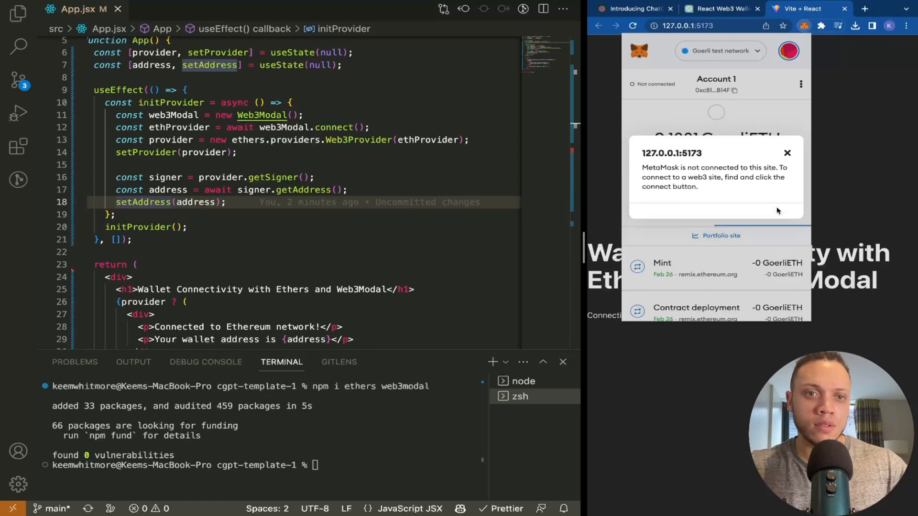
left_click(787, 153)
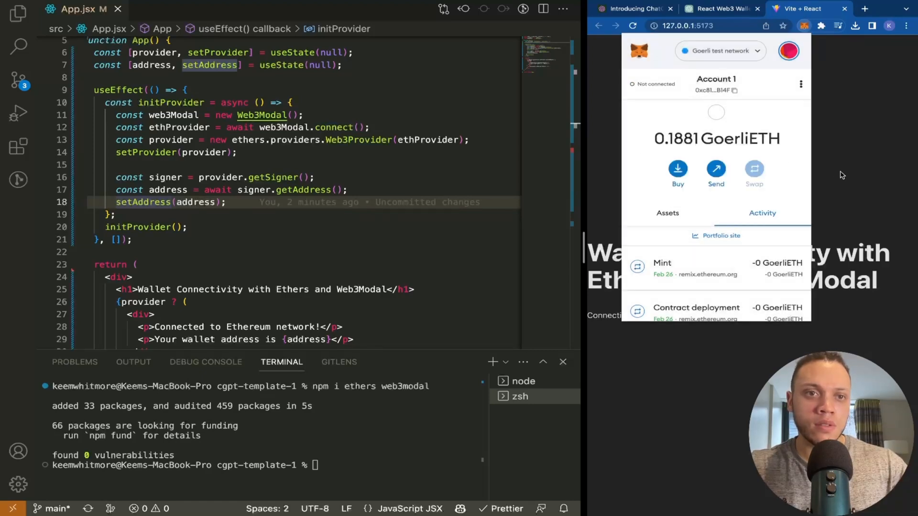
scroll("down", 3)
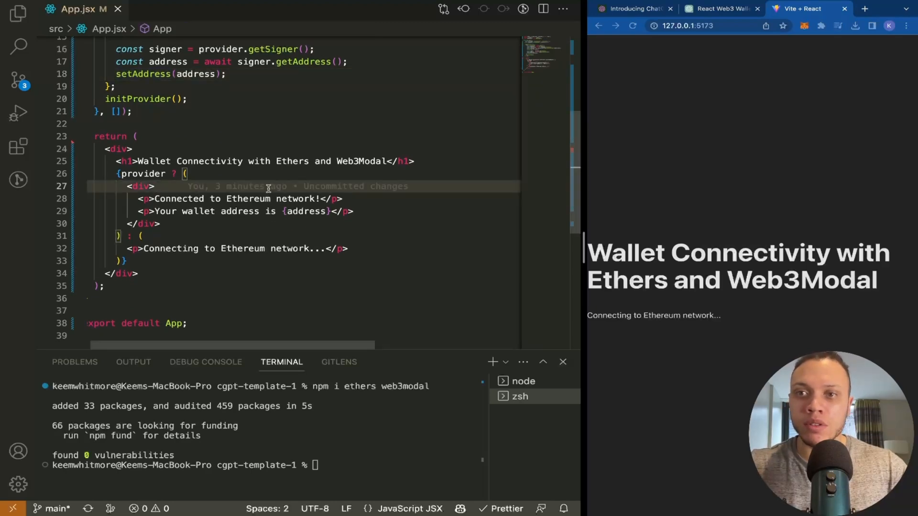
type("<")
type("async function handleClick()")
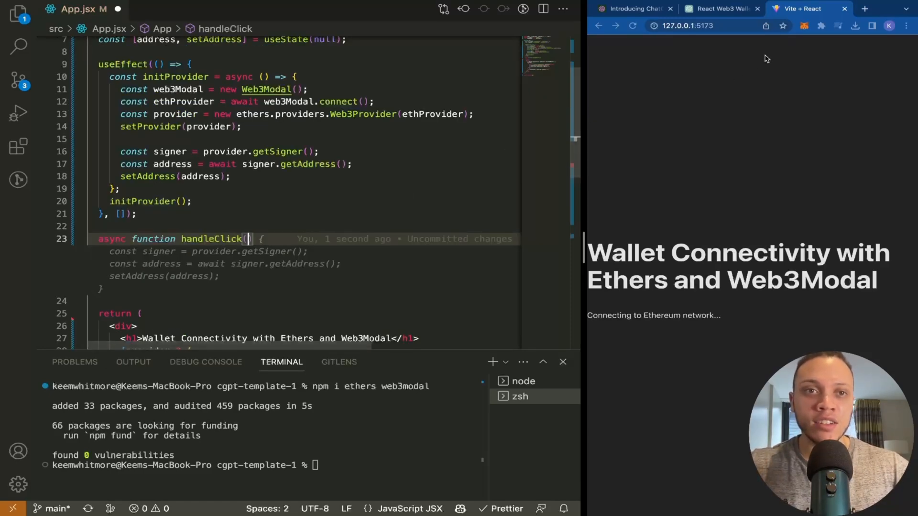
Ask ChatGPT to add a connectWallet button to the code and copy its updated reply.
left_click(720, 9)
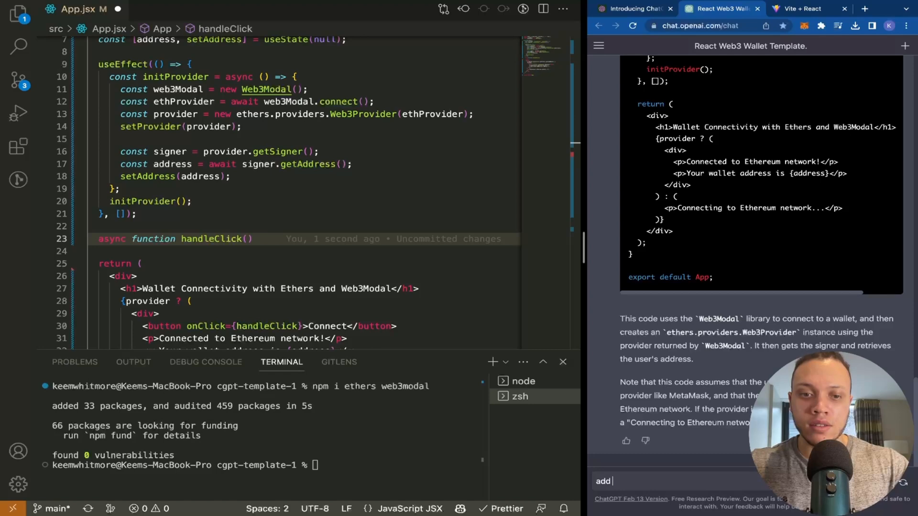
type("a connectWallet")
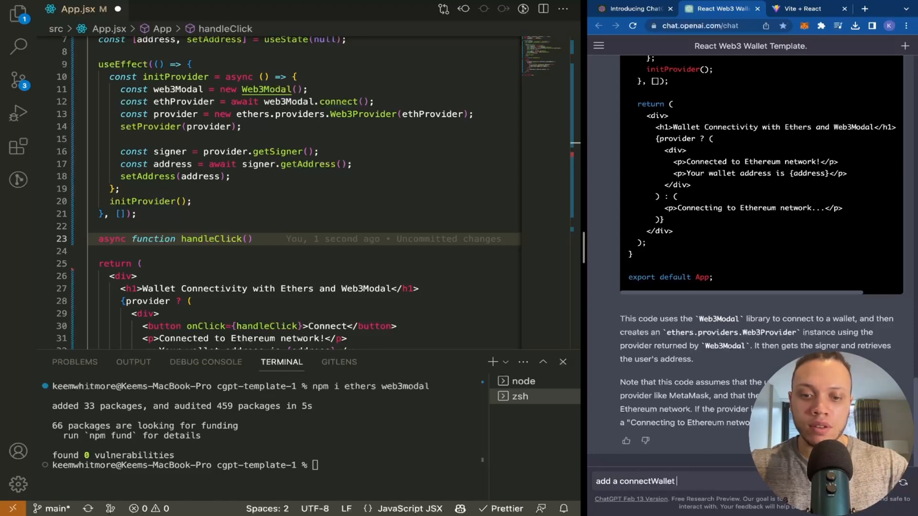
type("button to th")
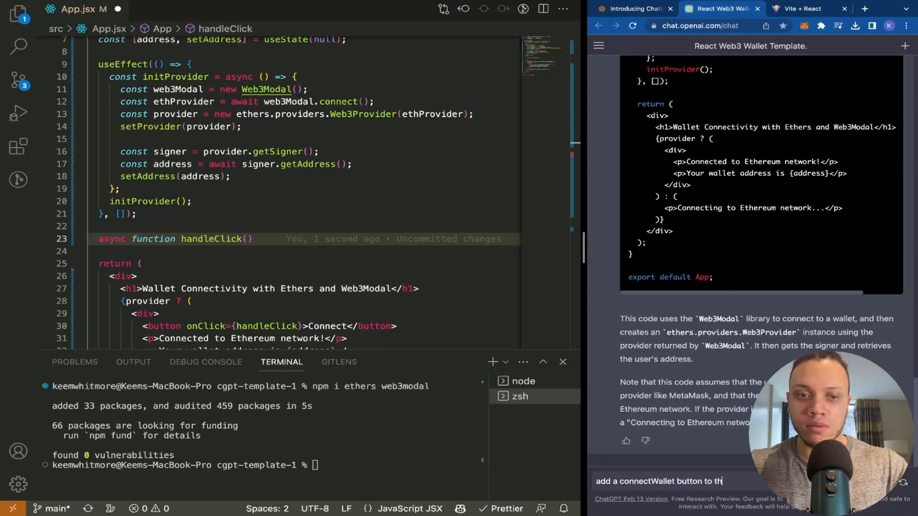
key("Return")
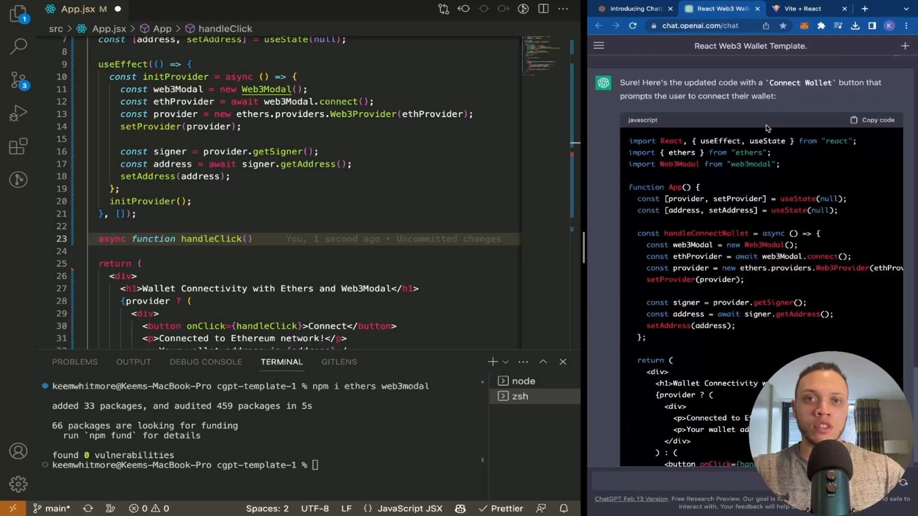
left_click(875, 120)
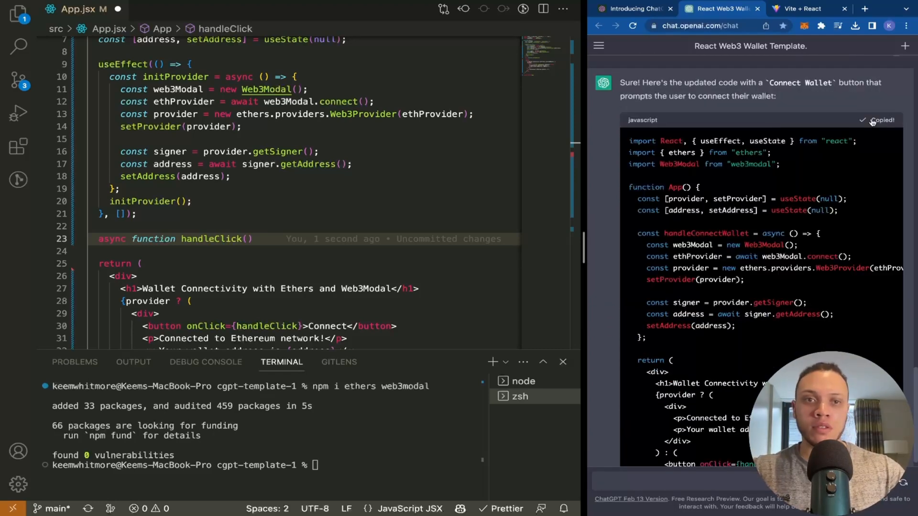
scroll("down", 3)
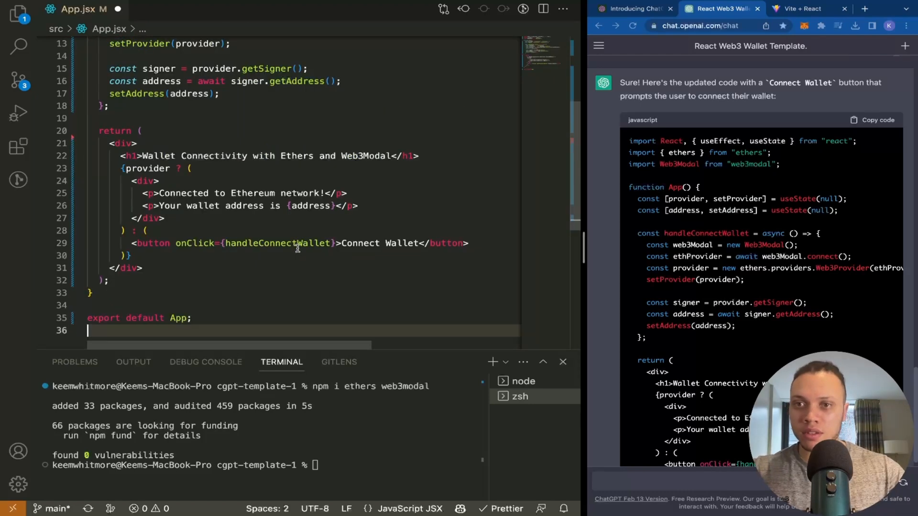
With the Connect Wallet code in App.jsx, use the running app's button to start connecting Account 1 in MetaMask.
scroll("up", 3)
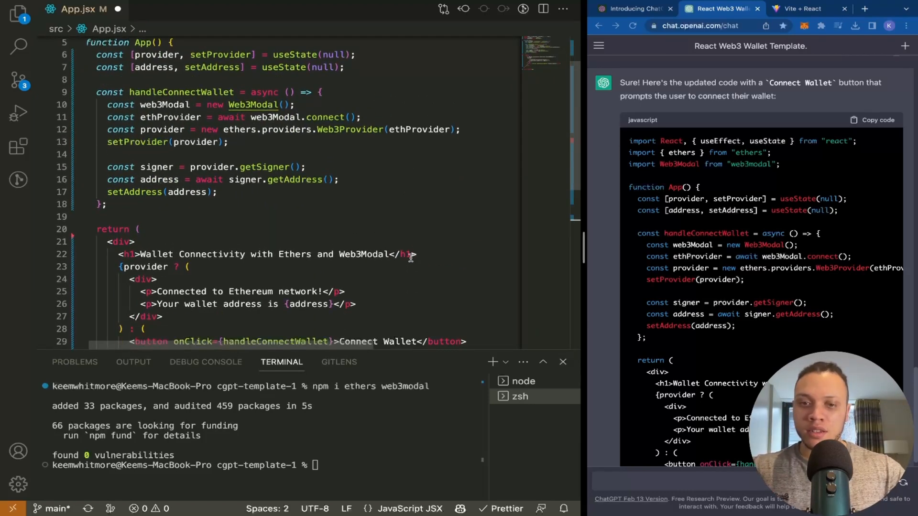
left_click(803, 8)
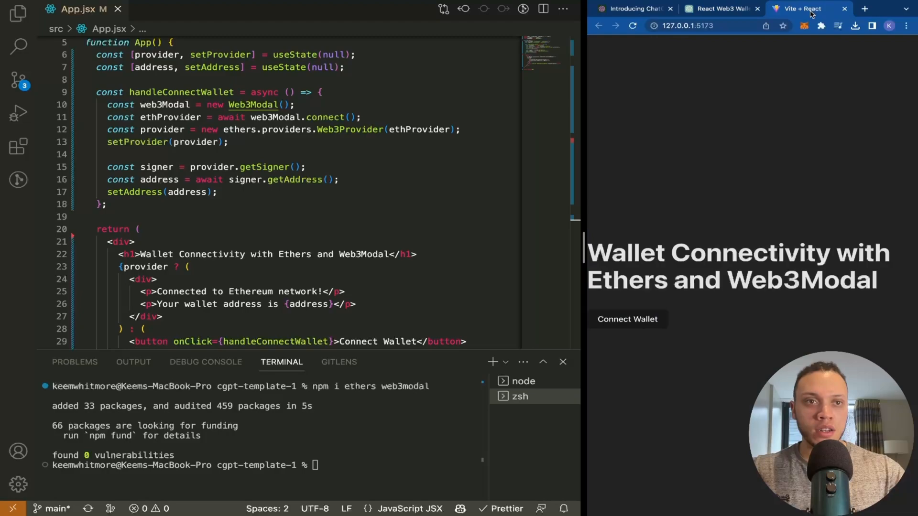
mouse_move(628, 319)
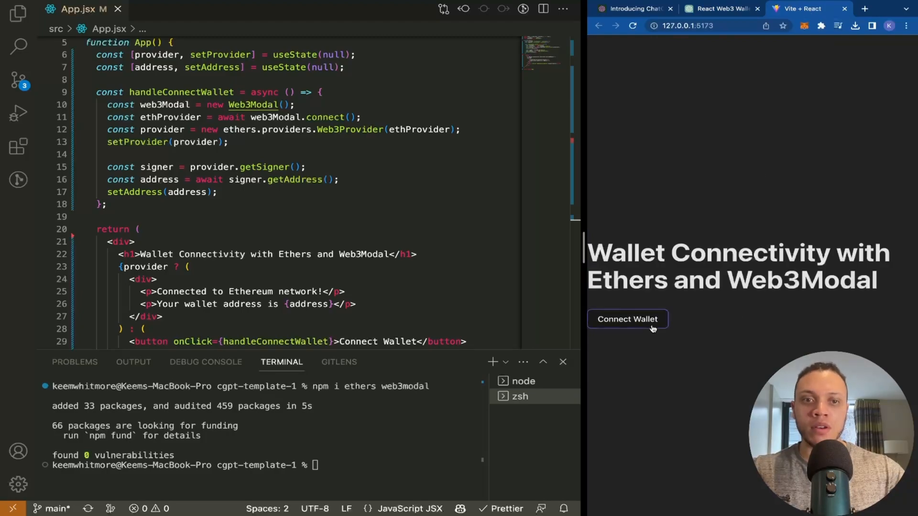
left_click(627, 319)
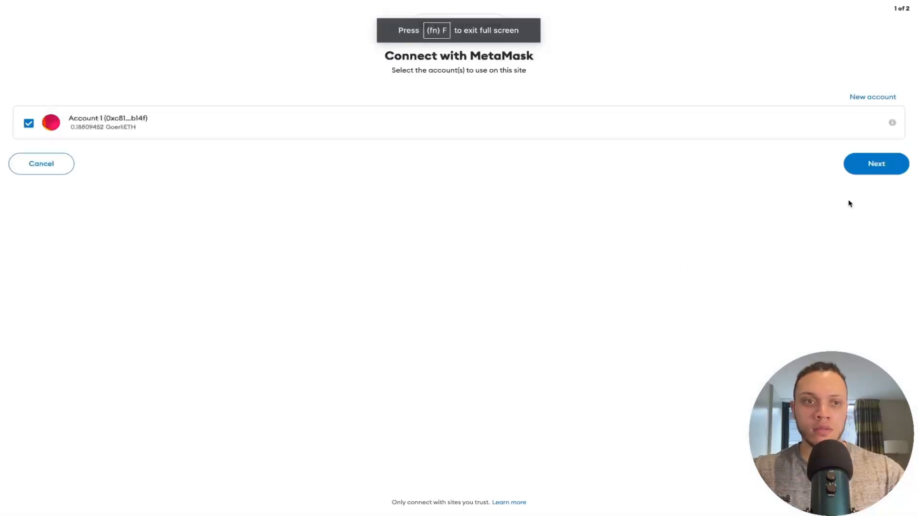
left_click(877, 164)
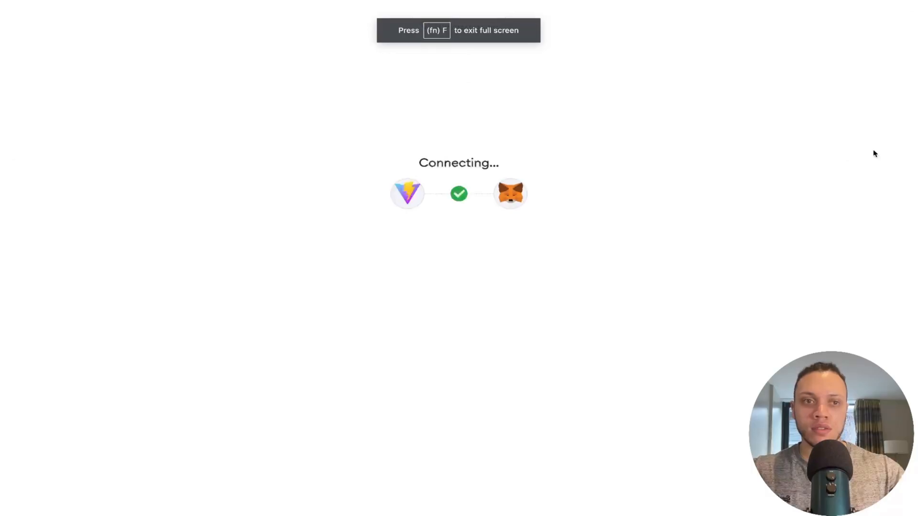